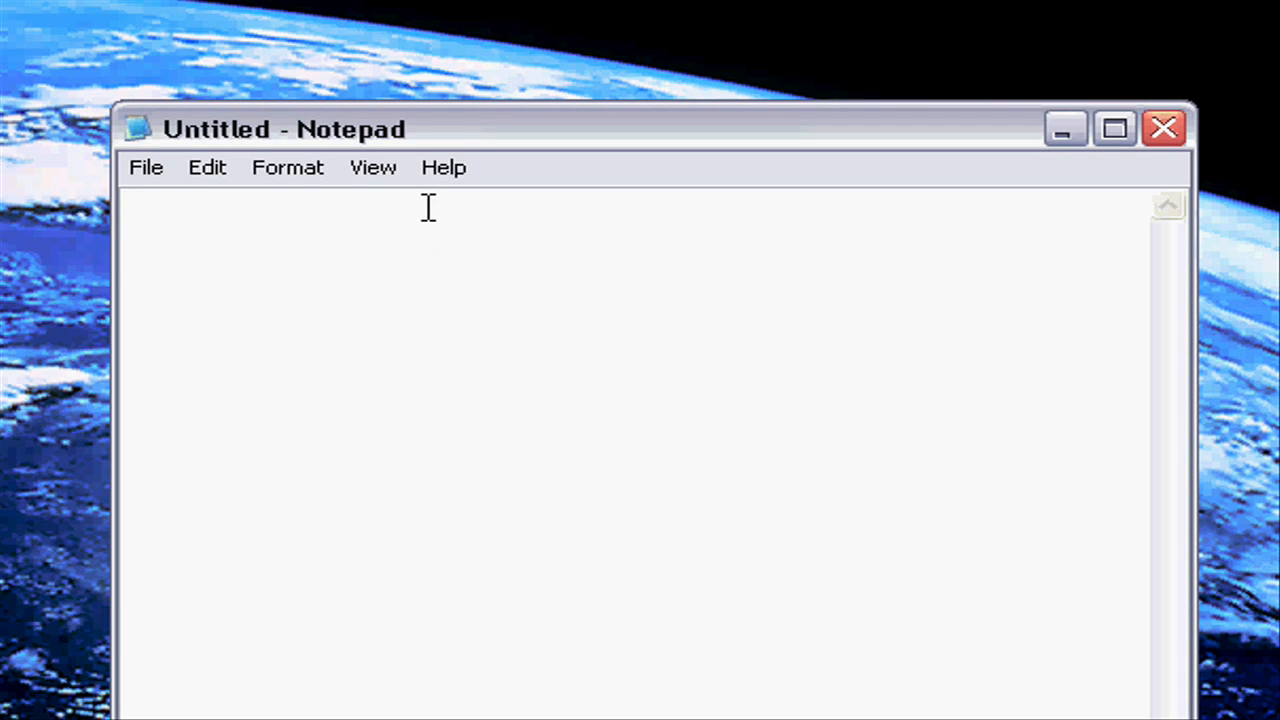
{"action": "left_click", "coordinate": [140, 215]}
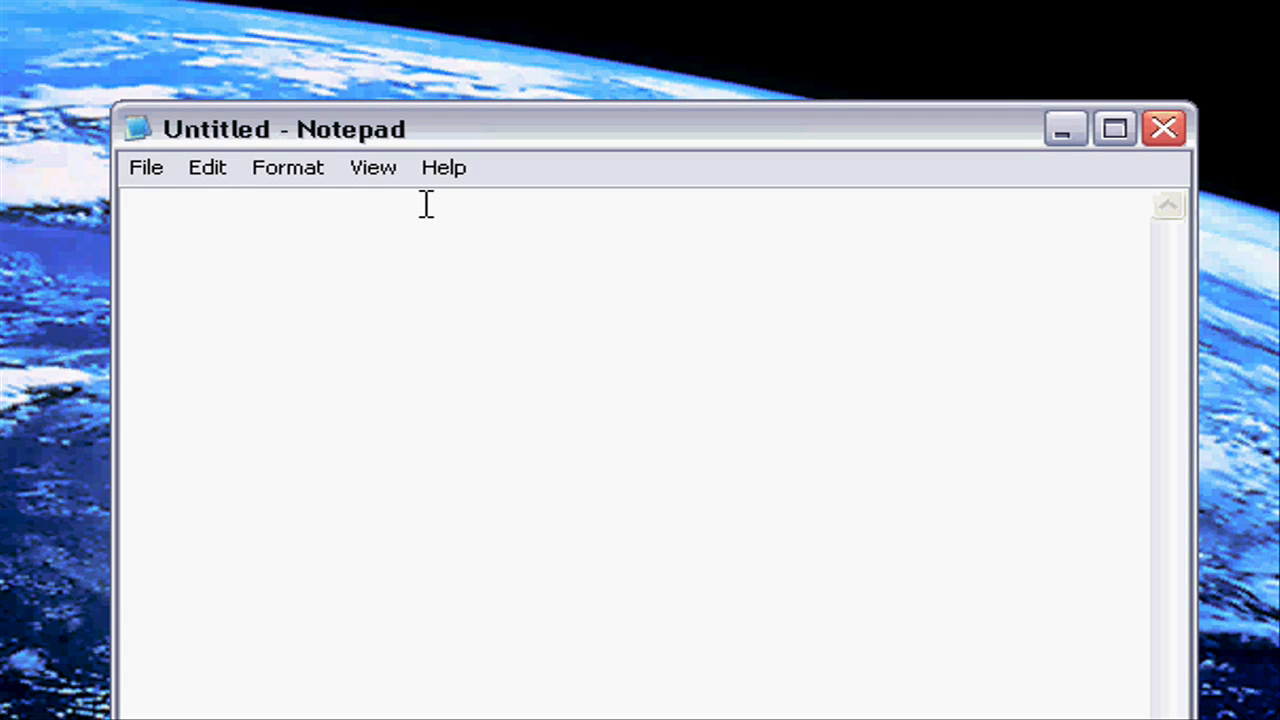
{"action": "left_click", "coordinate": [140, 215]}
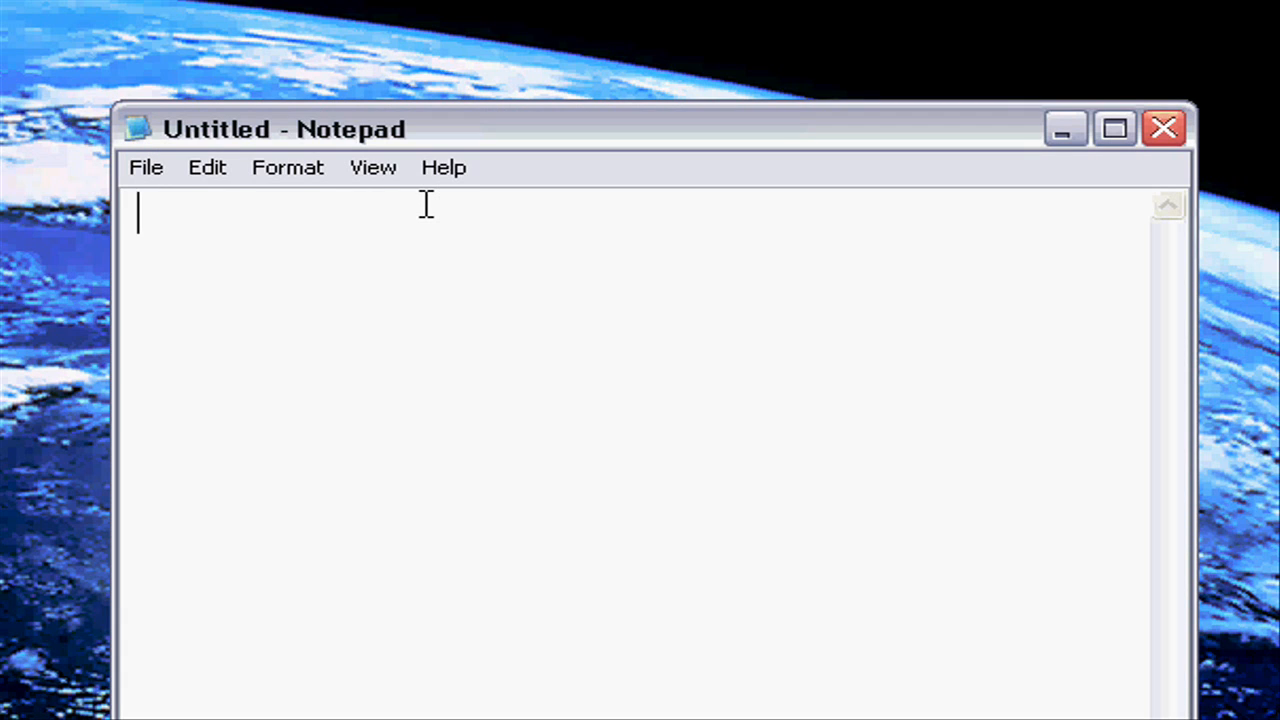
{"action": "mouse_move", "coordinate": [413, 223]}
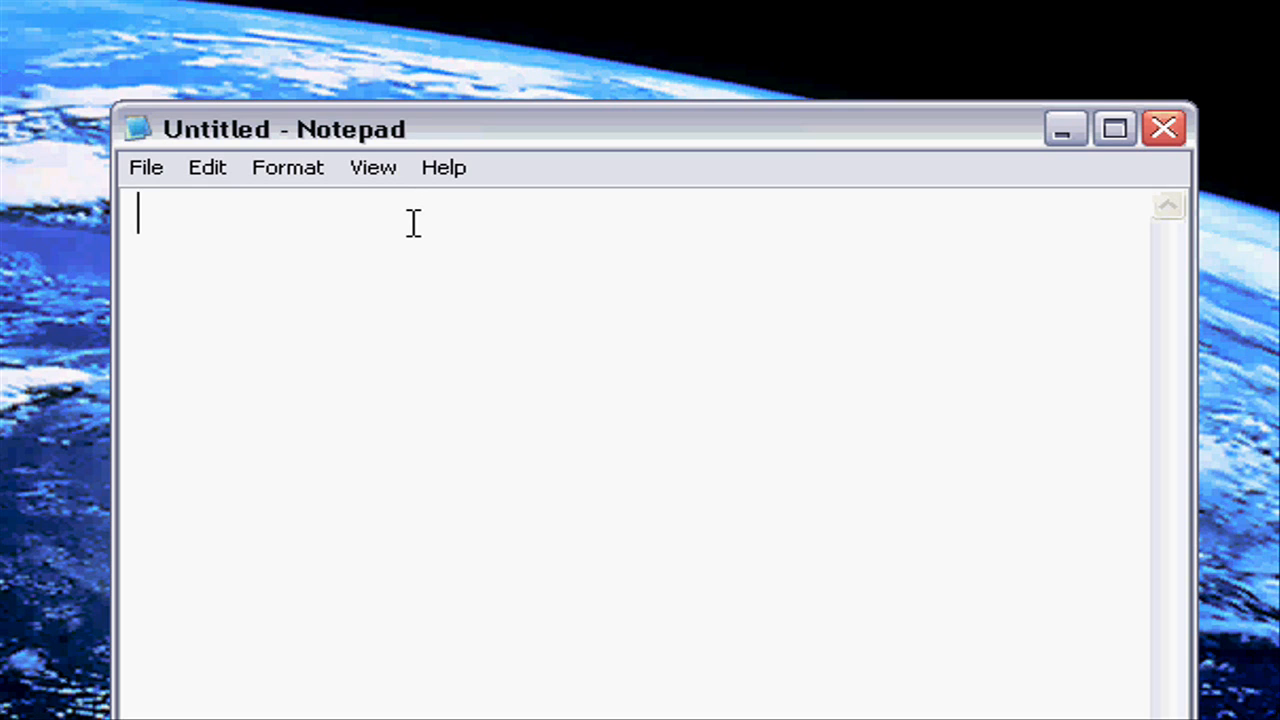
{"action": "type", "text": "@echo off"}
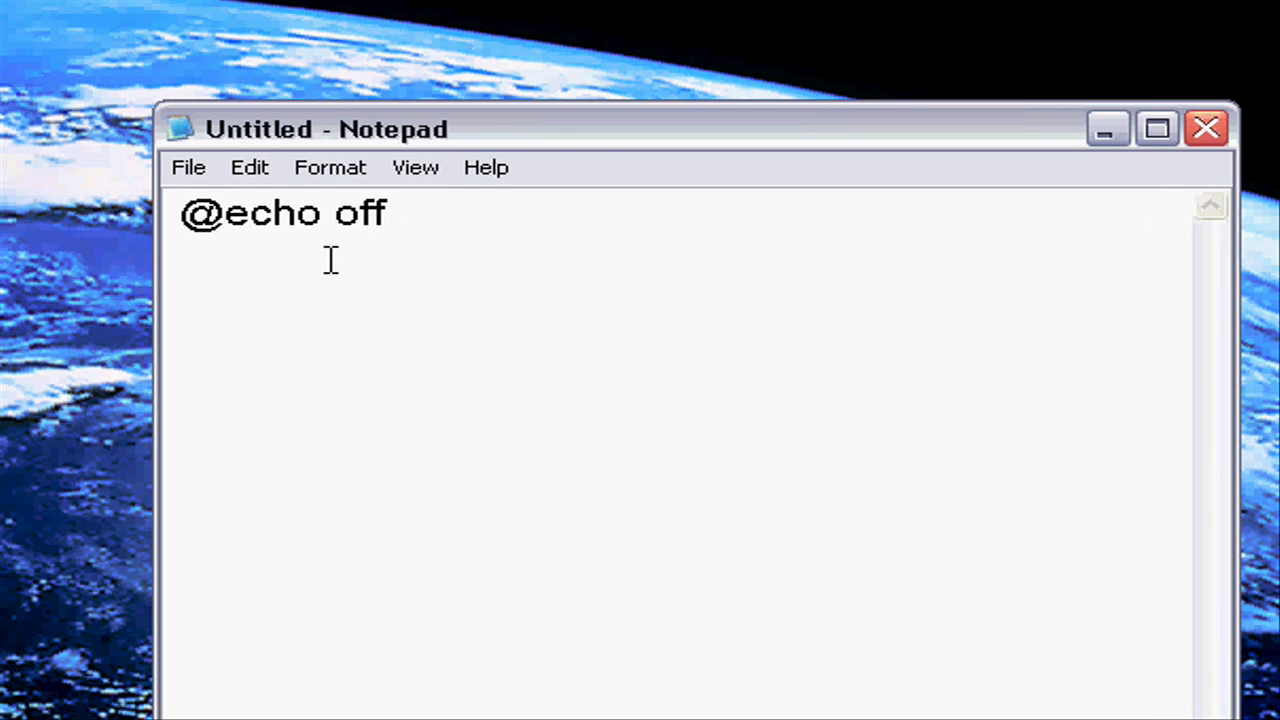
{"action": "key", "text": "enter"}
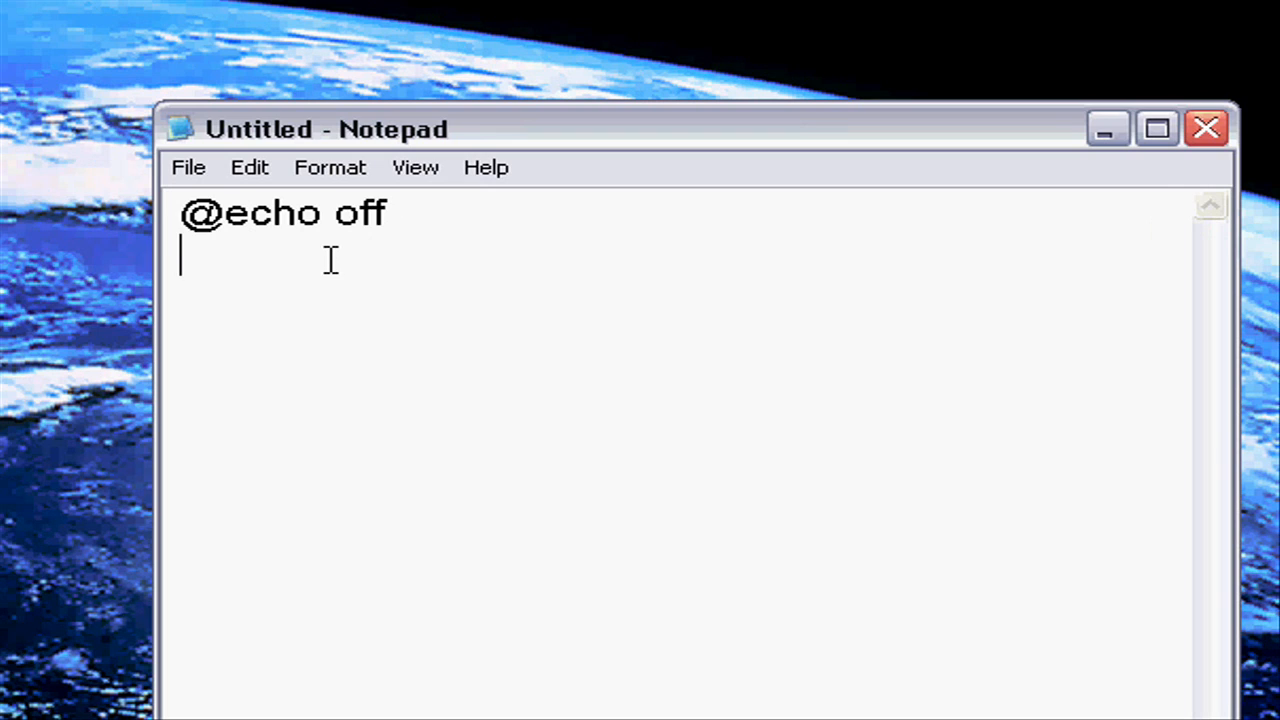
{"action": "type", "text": "color"}
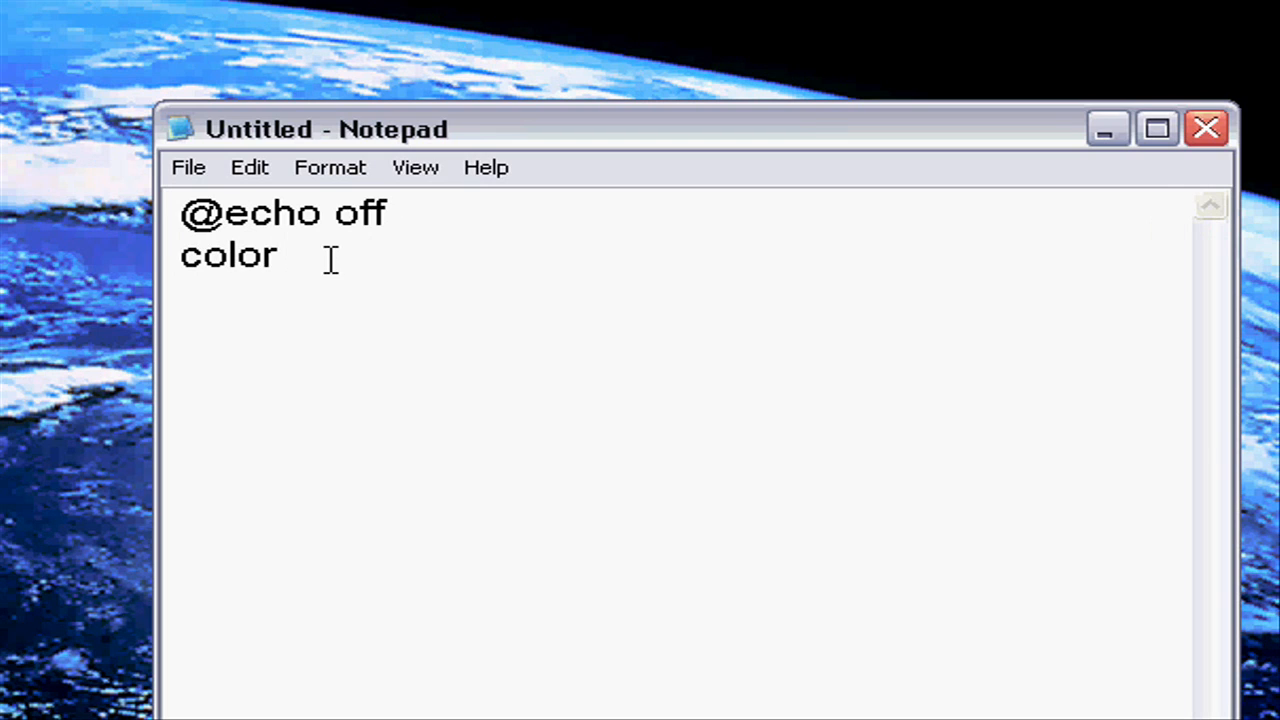
{"action": "type", "text": "\" \""}
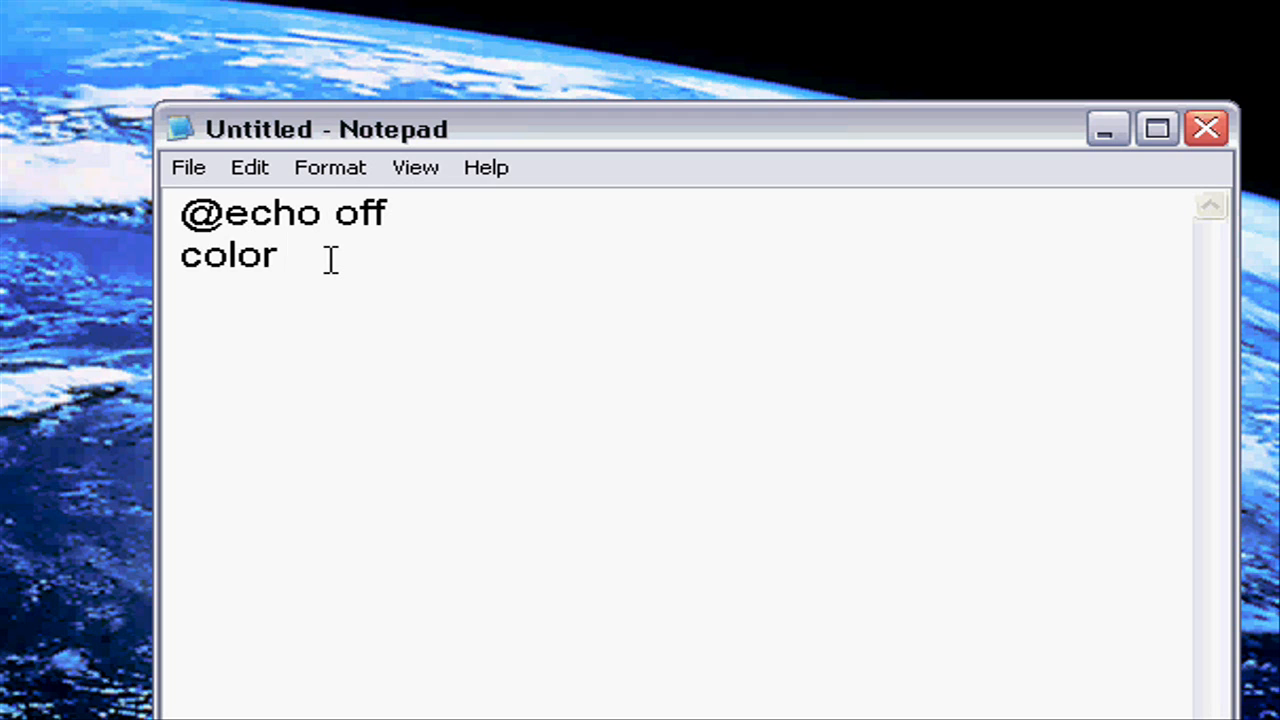
{"action": "type", "text": "0"}
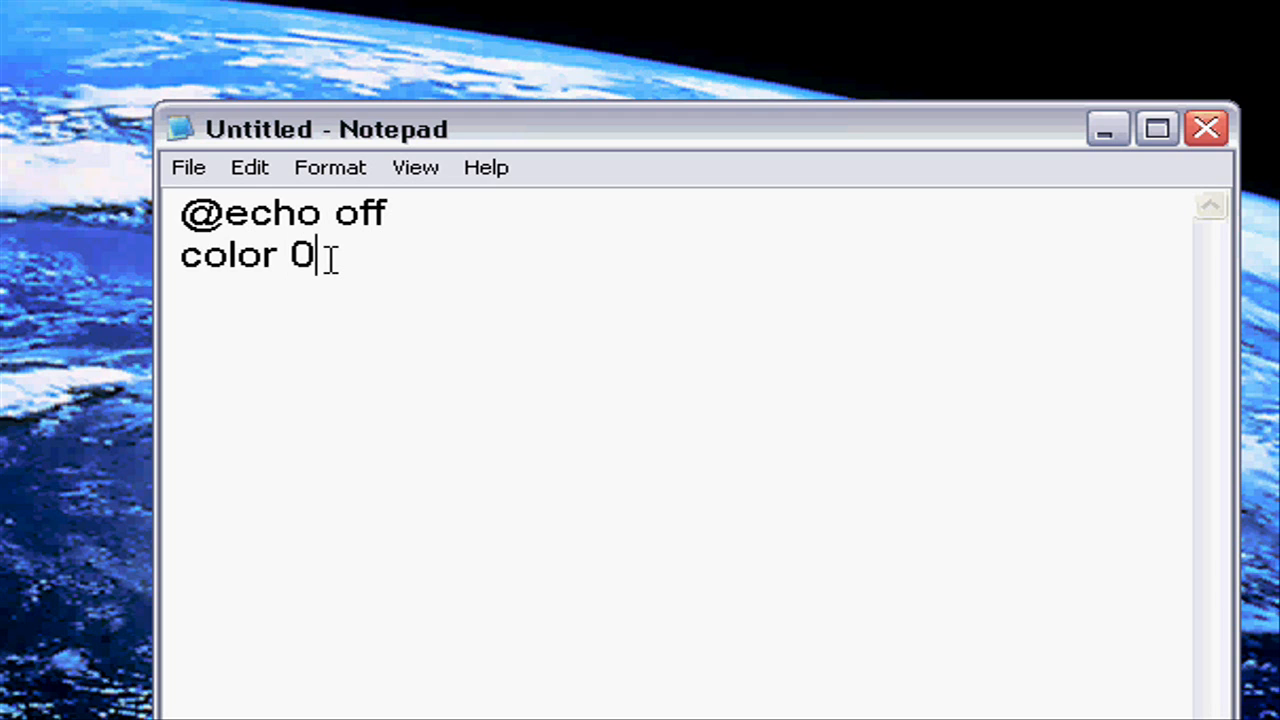
{"action": "type", "text": "a"}
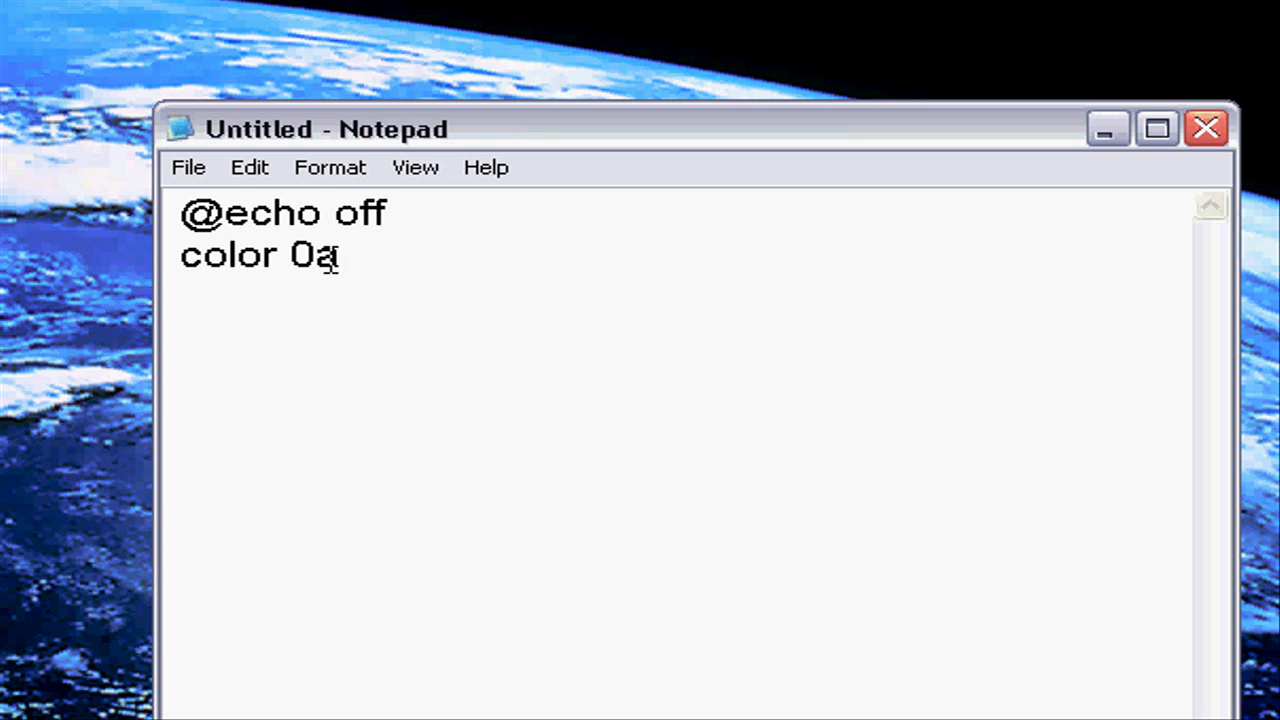
Add a title line naming the window Matthew's Matrix
{"action": "key", "text": "Enter"}
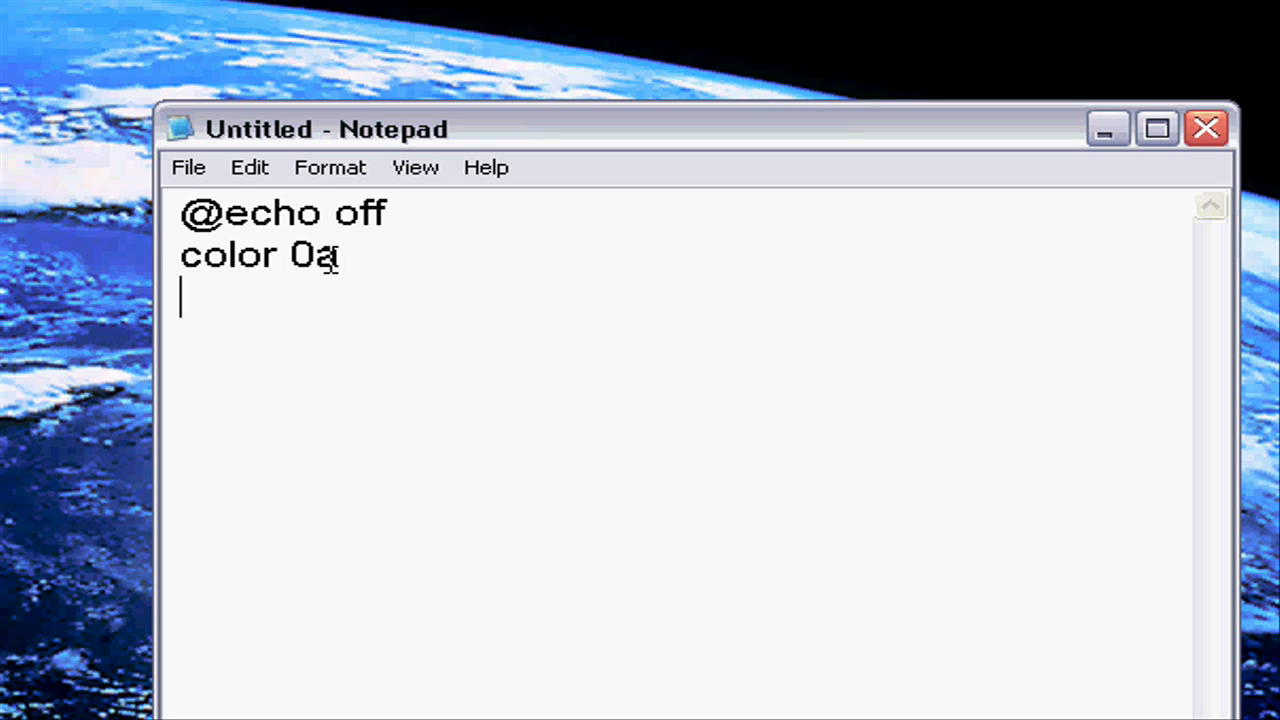
{"action": "type", "text": "title"}
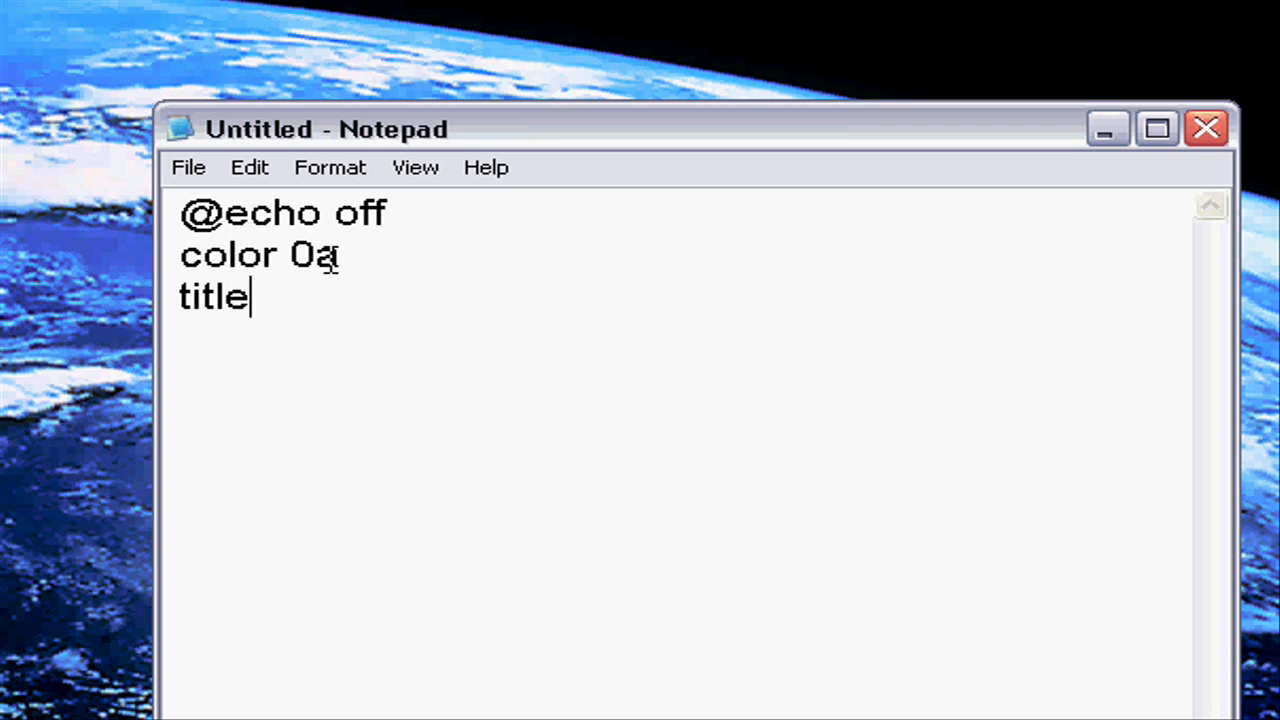
{"action": "type", "text": "Matthew"}
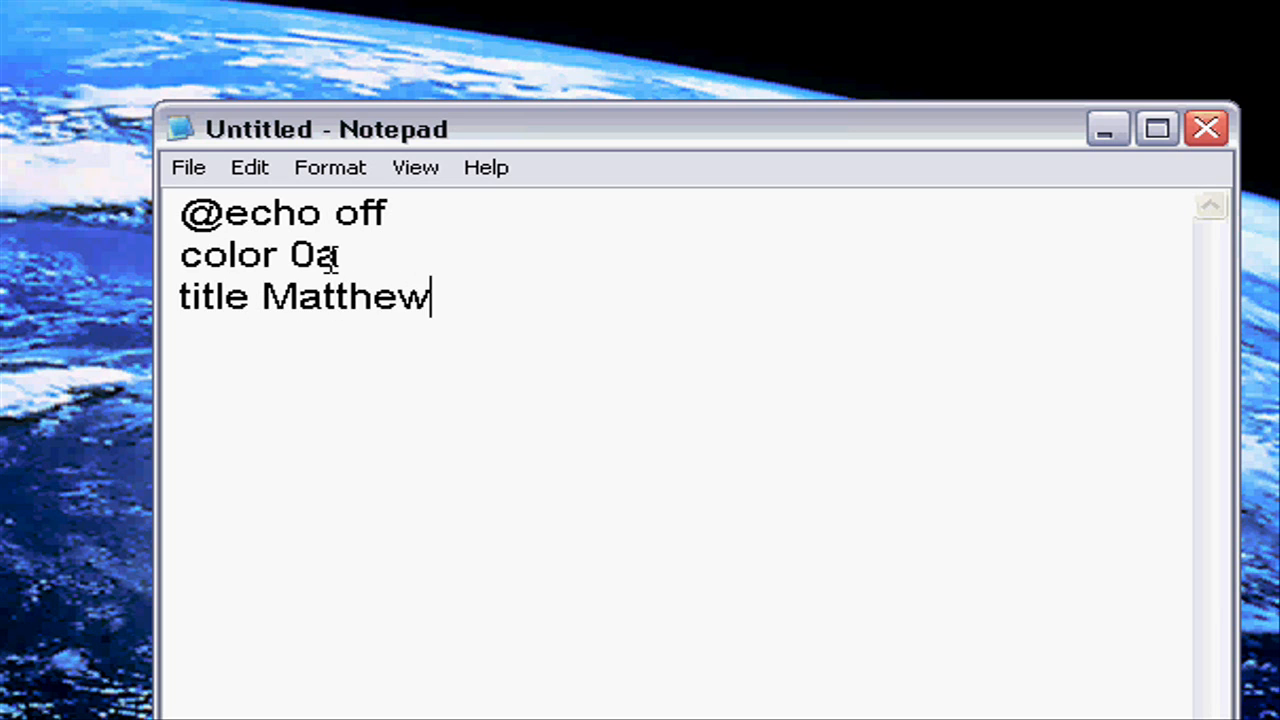
{"action": "type", "text": "'s"}
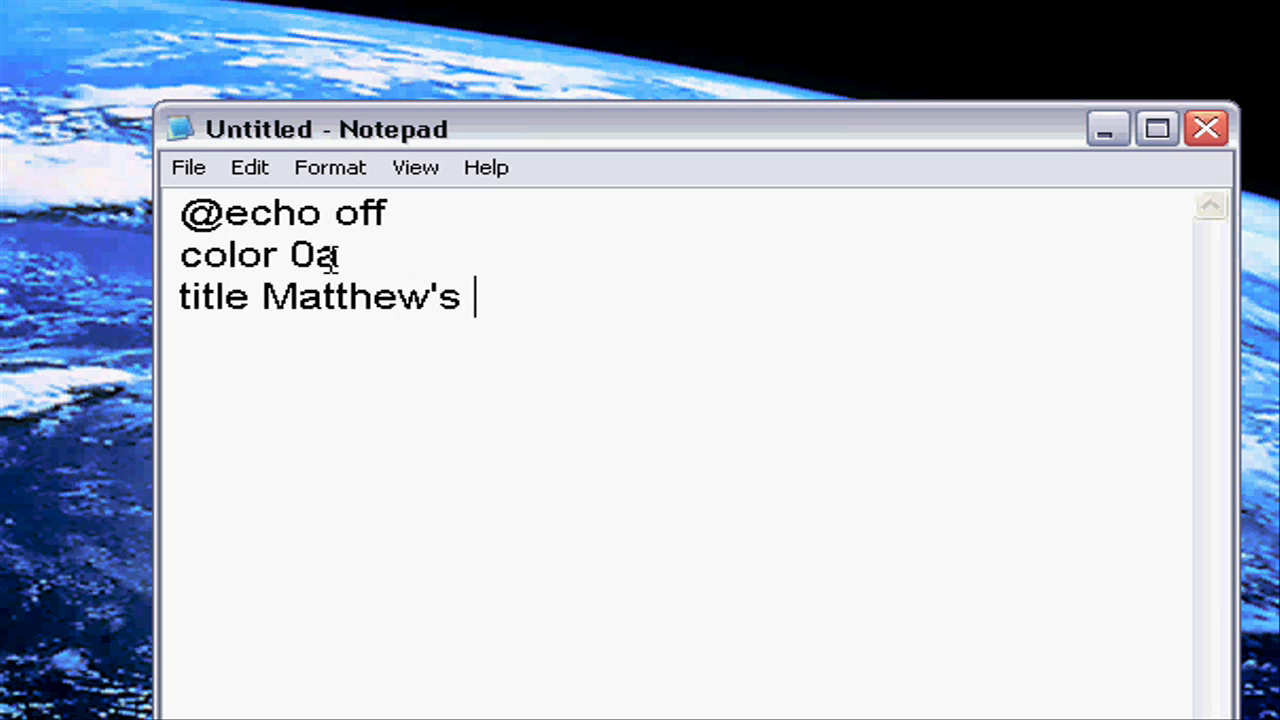
{"action": "type", "text": "Matrix"}
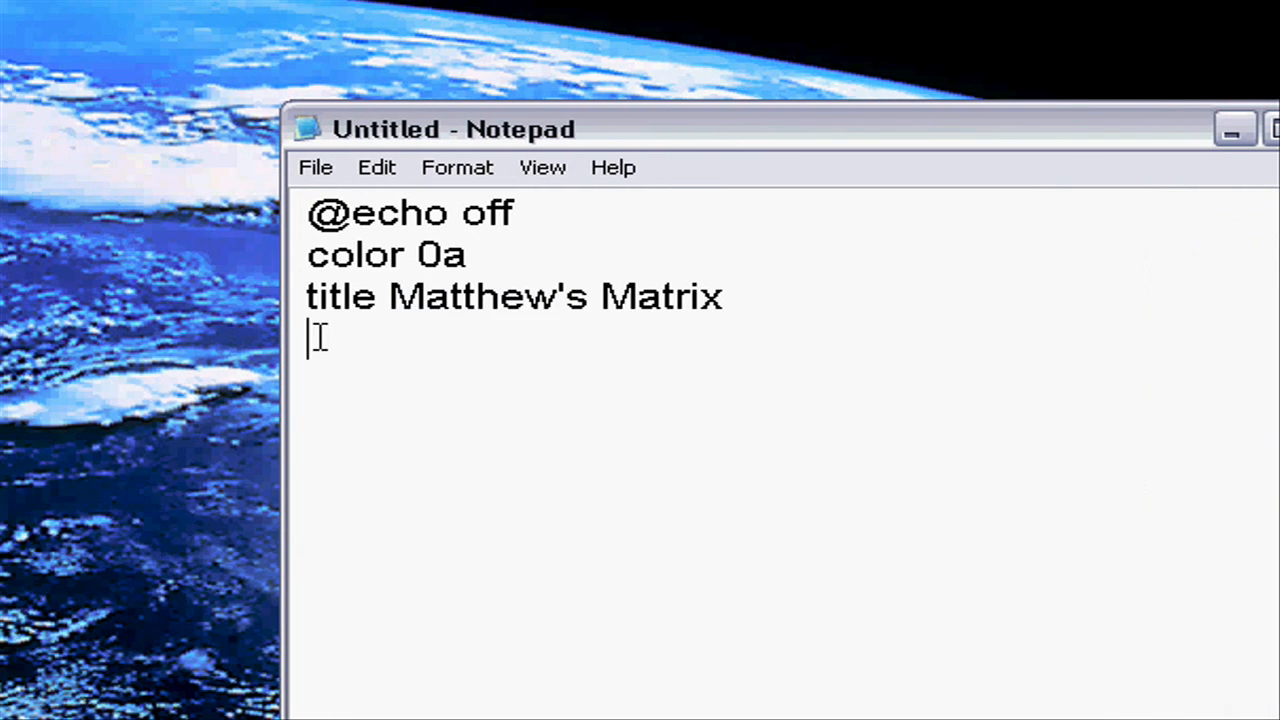
{"action": "mouse_move", "coordinate": [530, 367]}
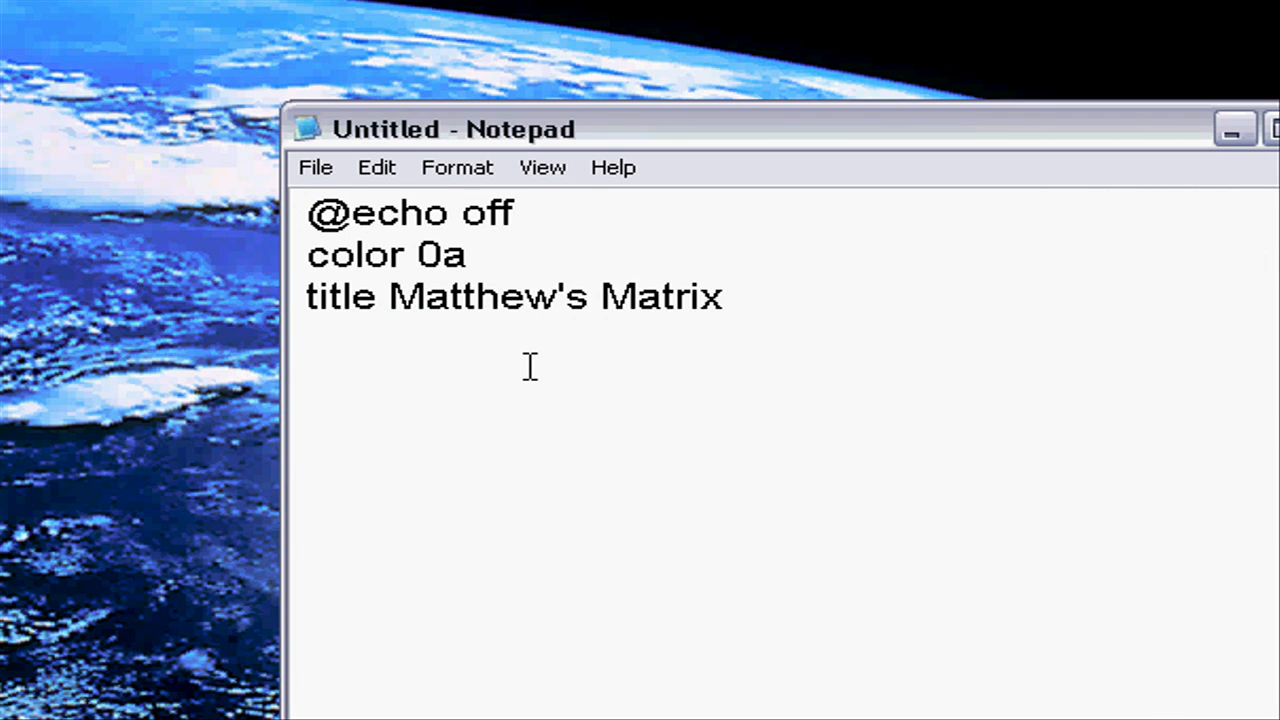
Add a :start label line followed by an echo %random% line
{"action": "type", "text": ":start"}
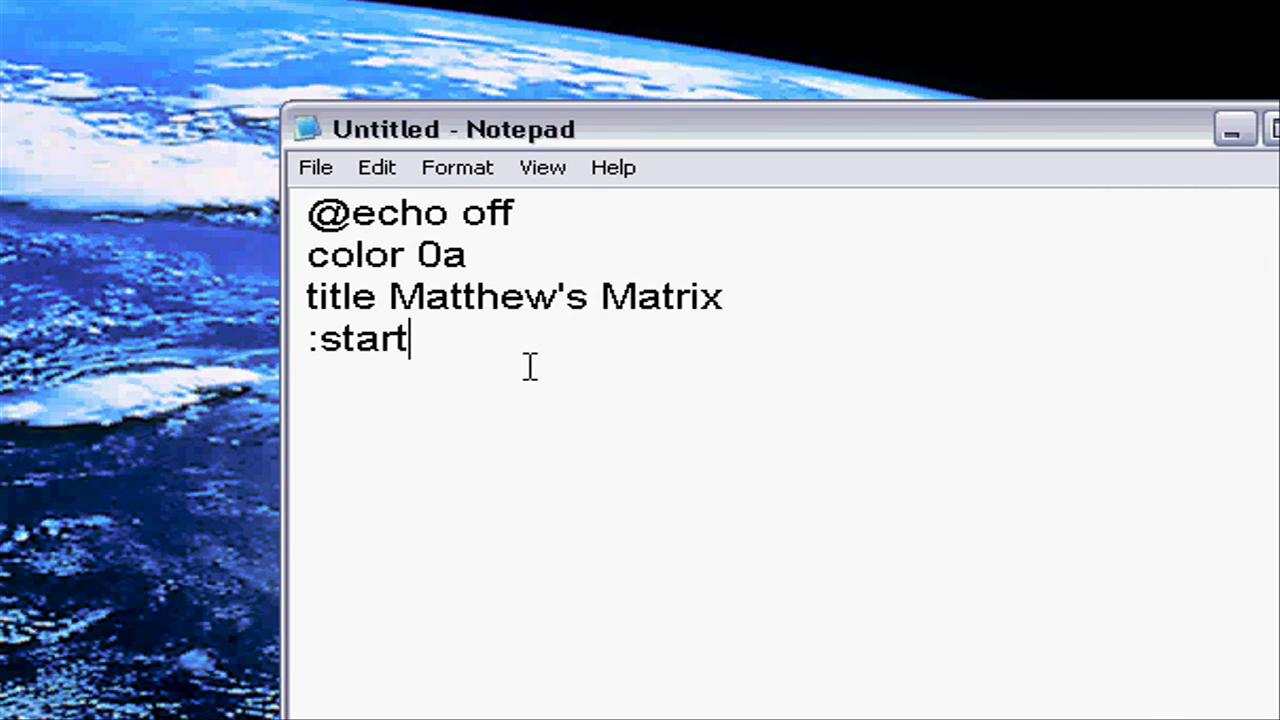
{"action": "key", "text": "enter"}
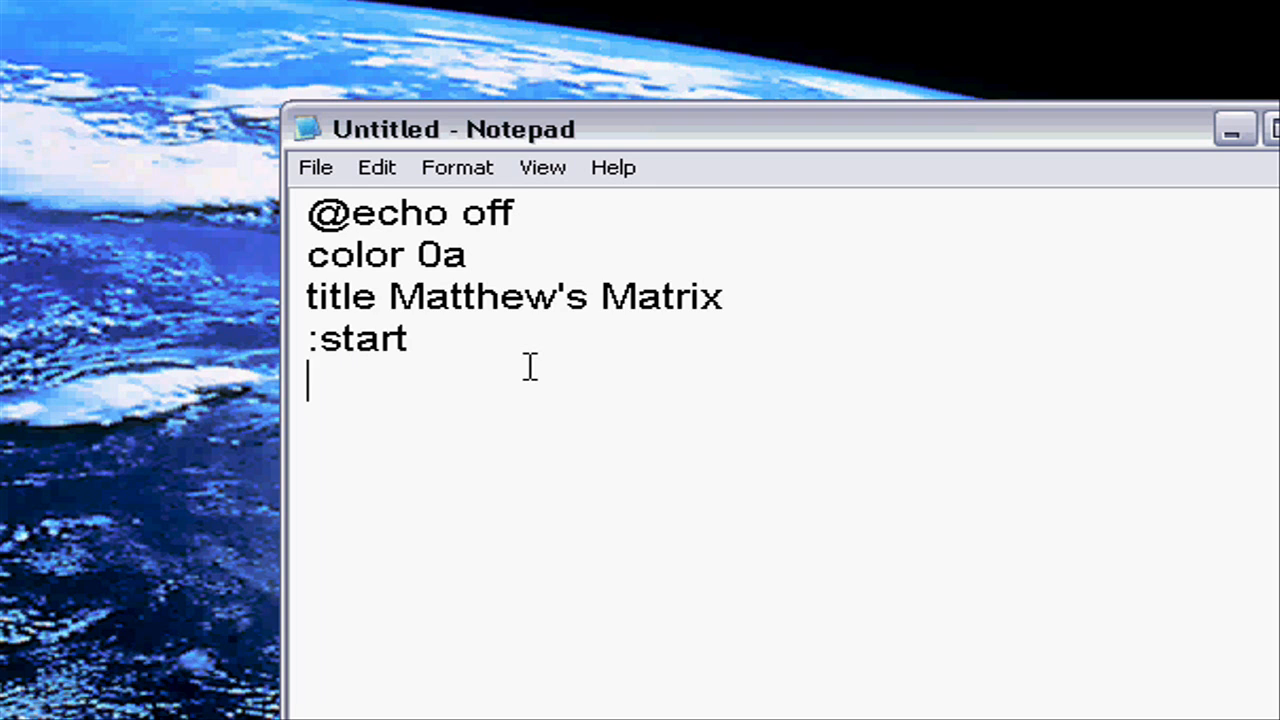
{"action": "type", "text": "echo"}
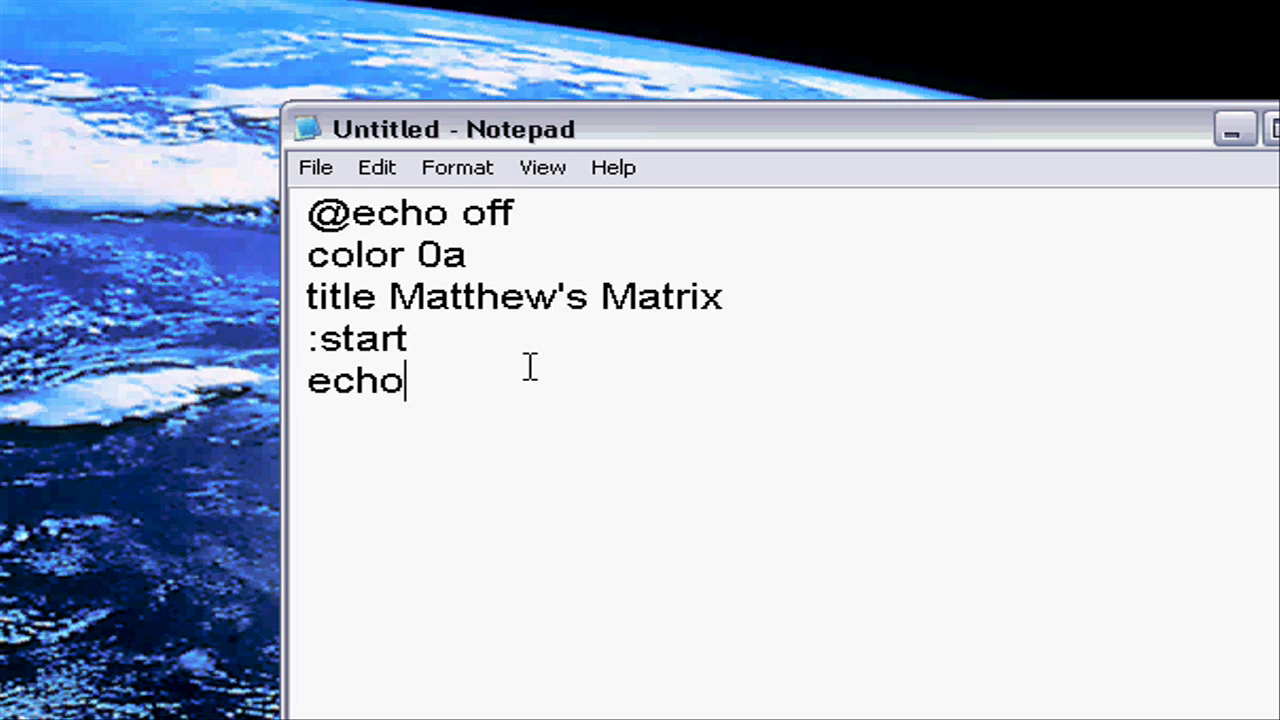
{"action": "type", "text": "&"}
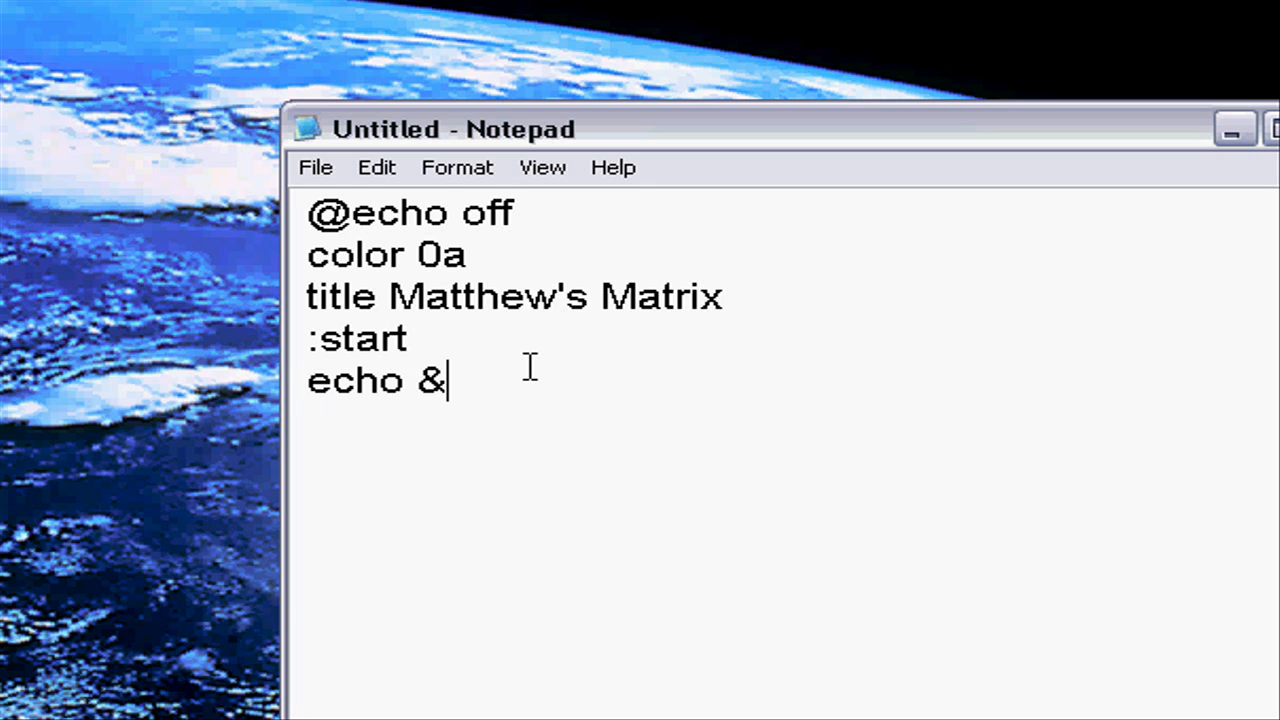
{"action": "type", "text": "%r"}
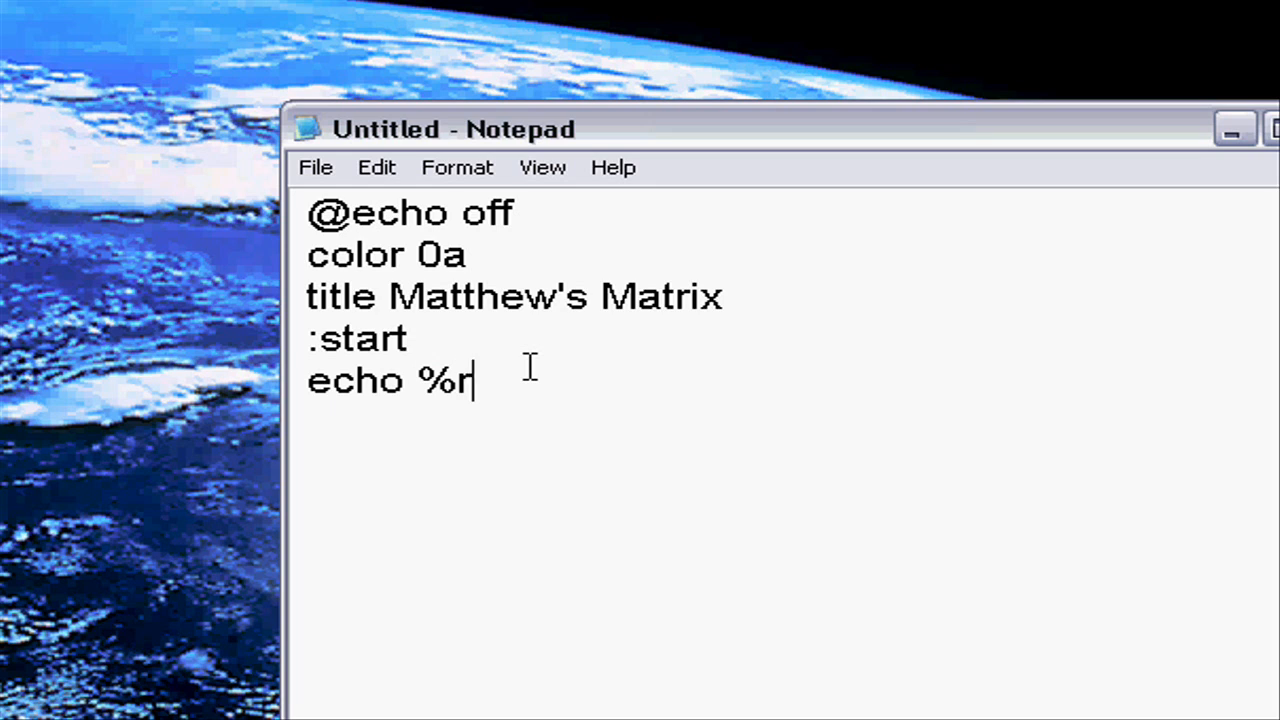
{"action": "type", "text": "andom%"}
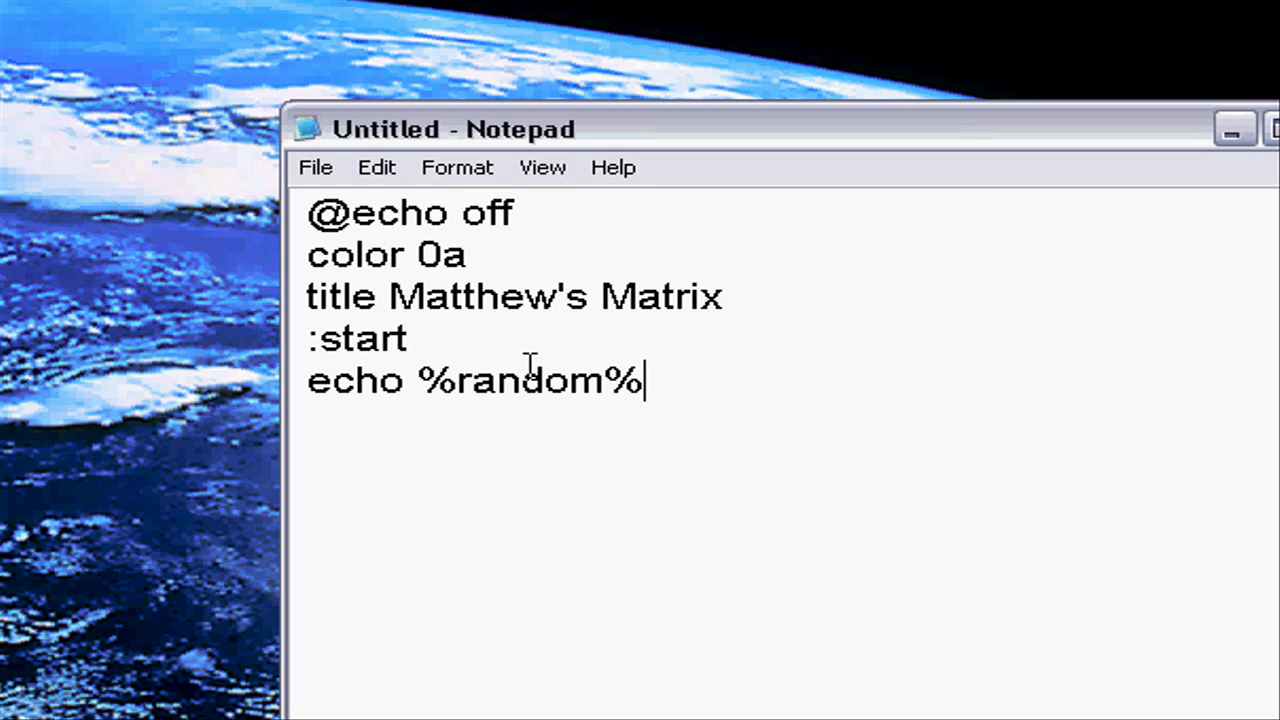
{"action": "mouse_move", "coordinate": [470, 390]}
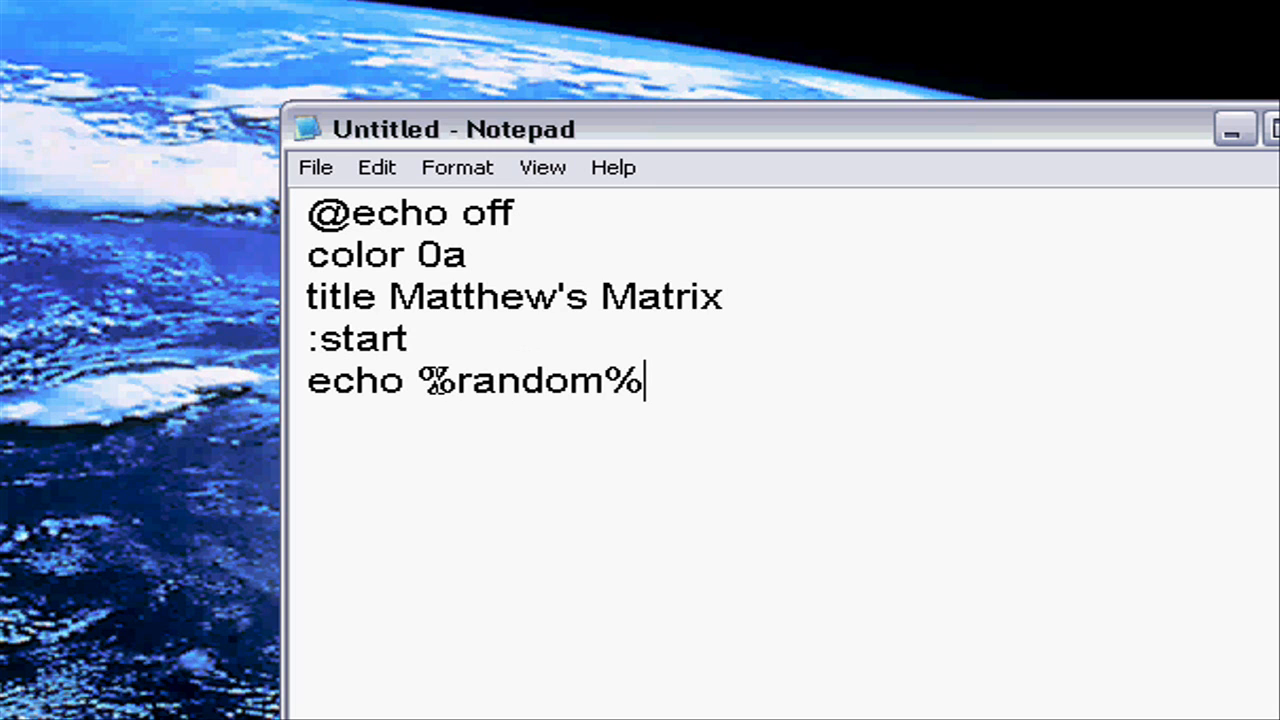
{"action": "mouse_move", "coordinate": [678, 383]}
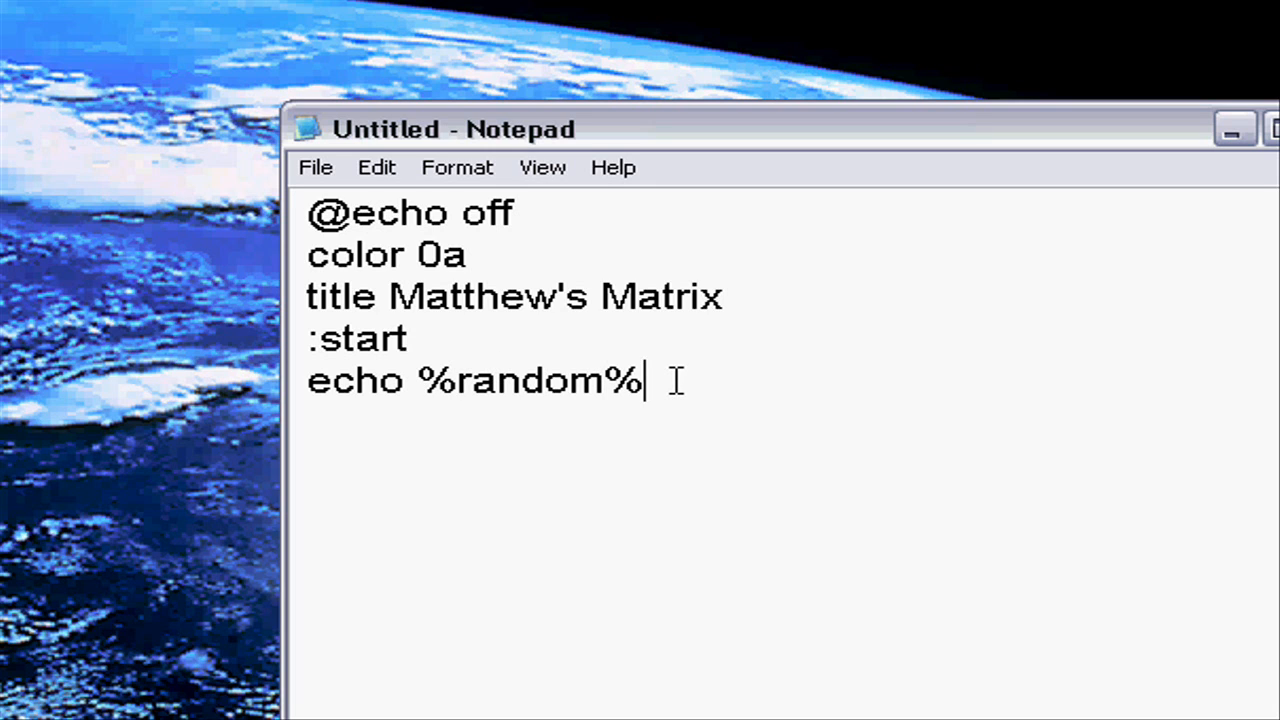
Copy and paste %random% repeatedly along the echo line, then begin a goto start line
{"action": "right_click", "coordinate": [525, 380]}
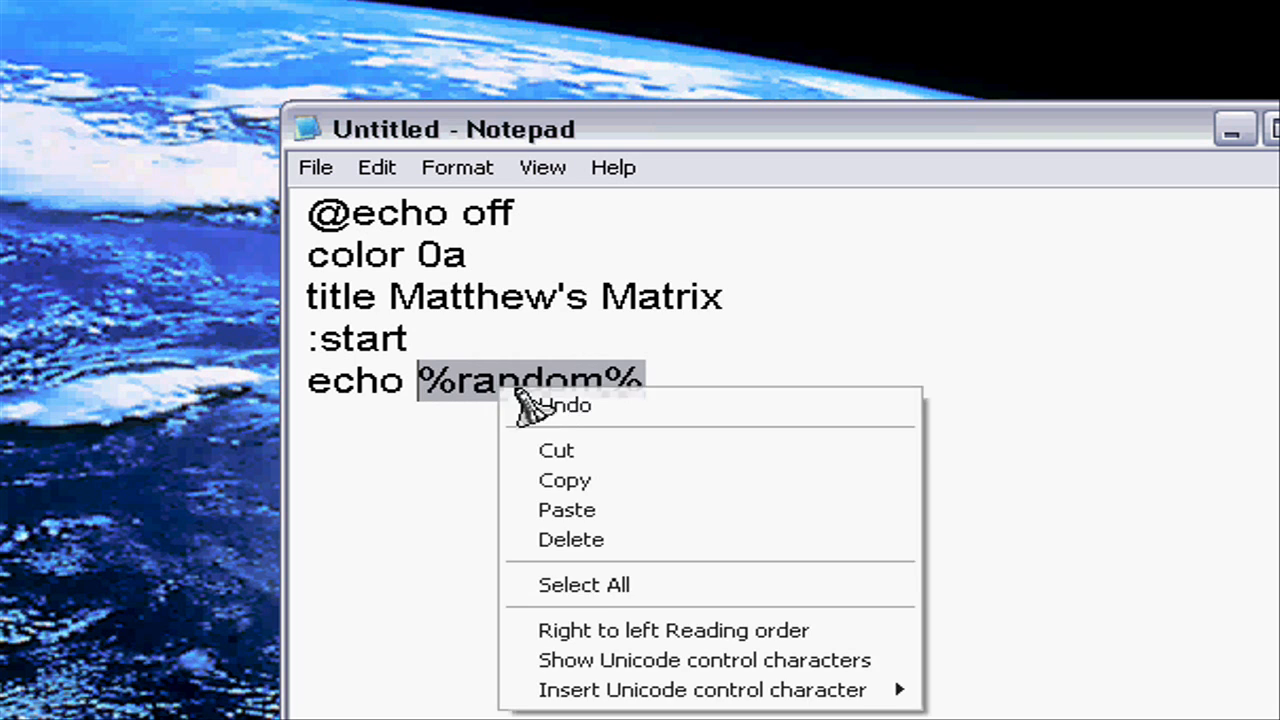
{"action": "left_click", "coordinate": [567, 509]}
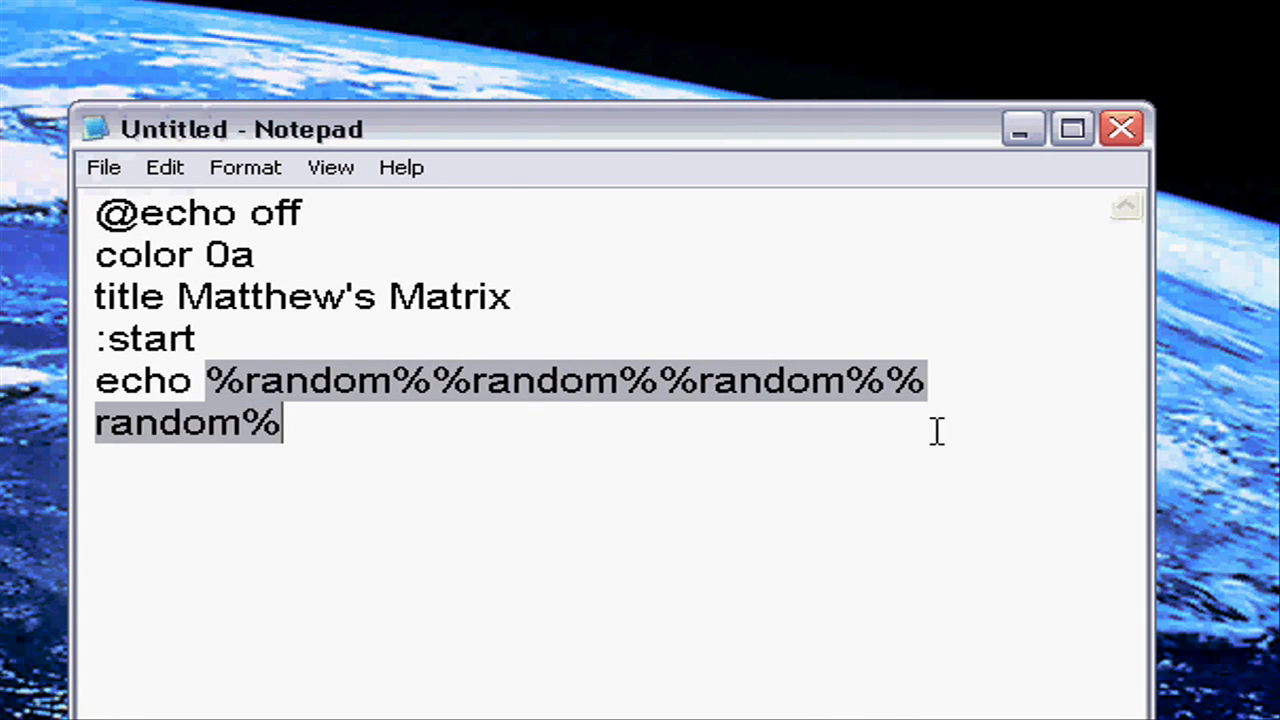
{"action": "right_click", "coordinate": [400, 435]}
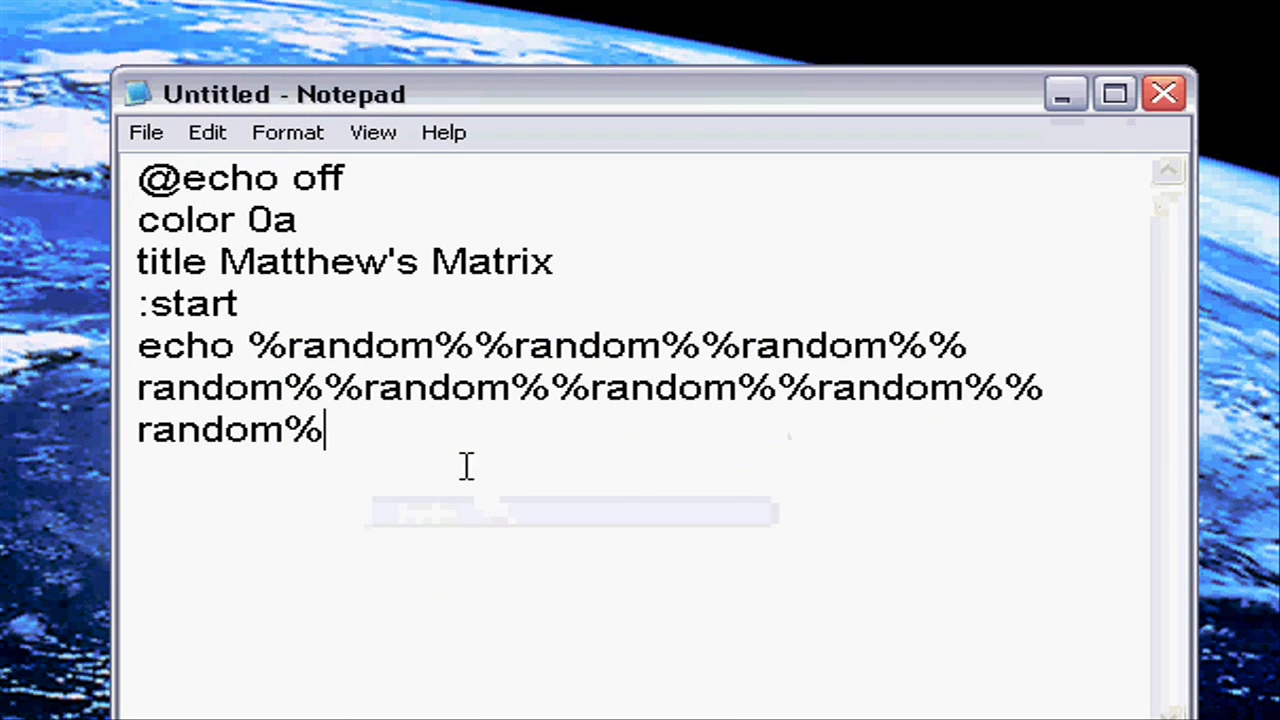
{"action": "right_click", "coordinate": [467, 465]}
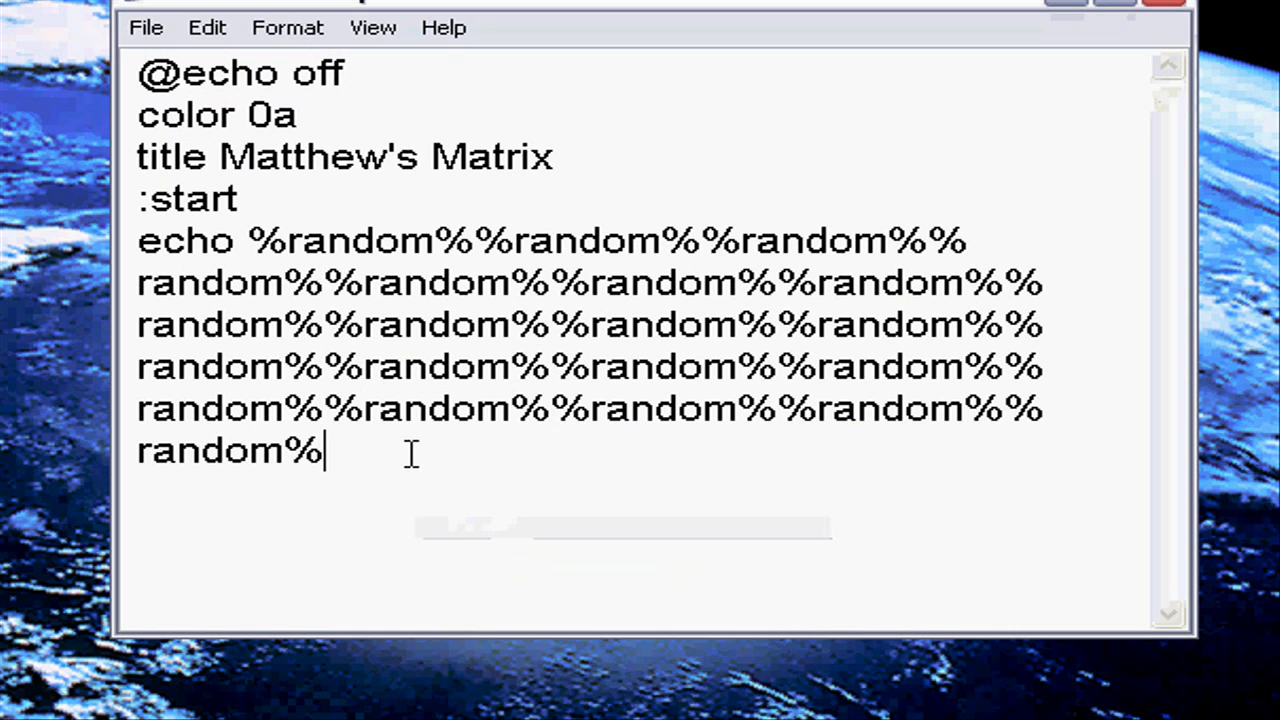
{"action": "right_click", "coordinate": [413, 456]}
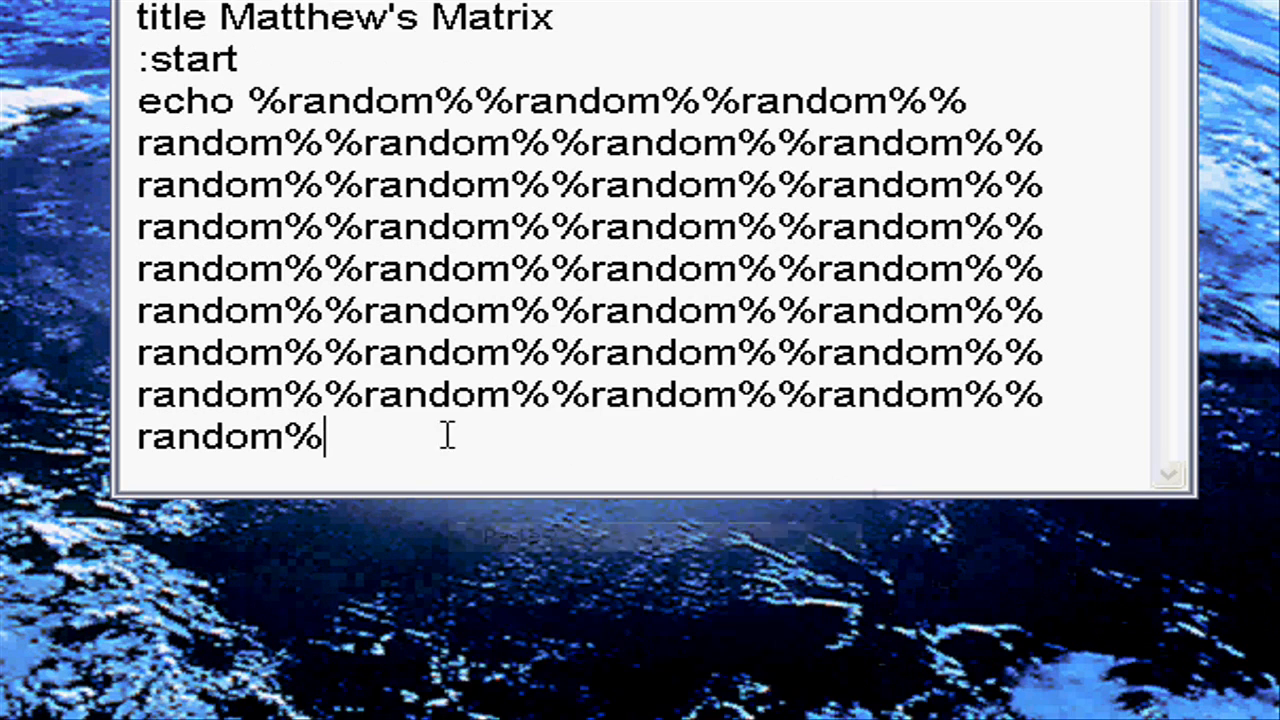
{"action": "right_click", "coordinate": [445, 435]}
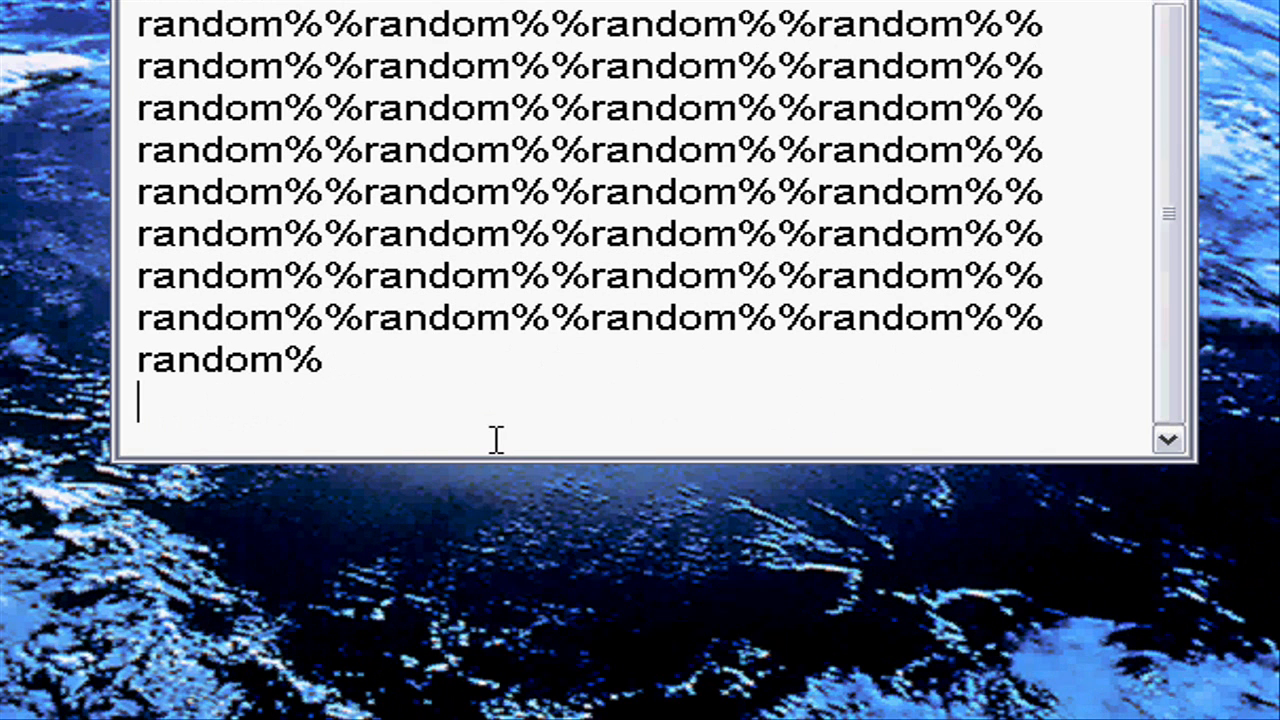
{"action": "type", "text": "goto sta"}
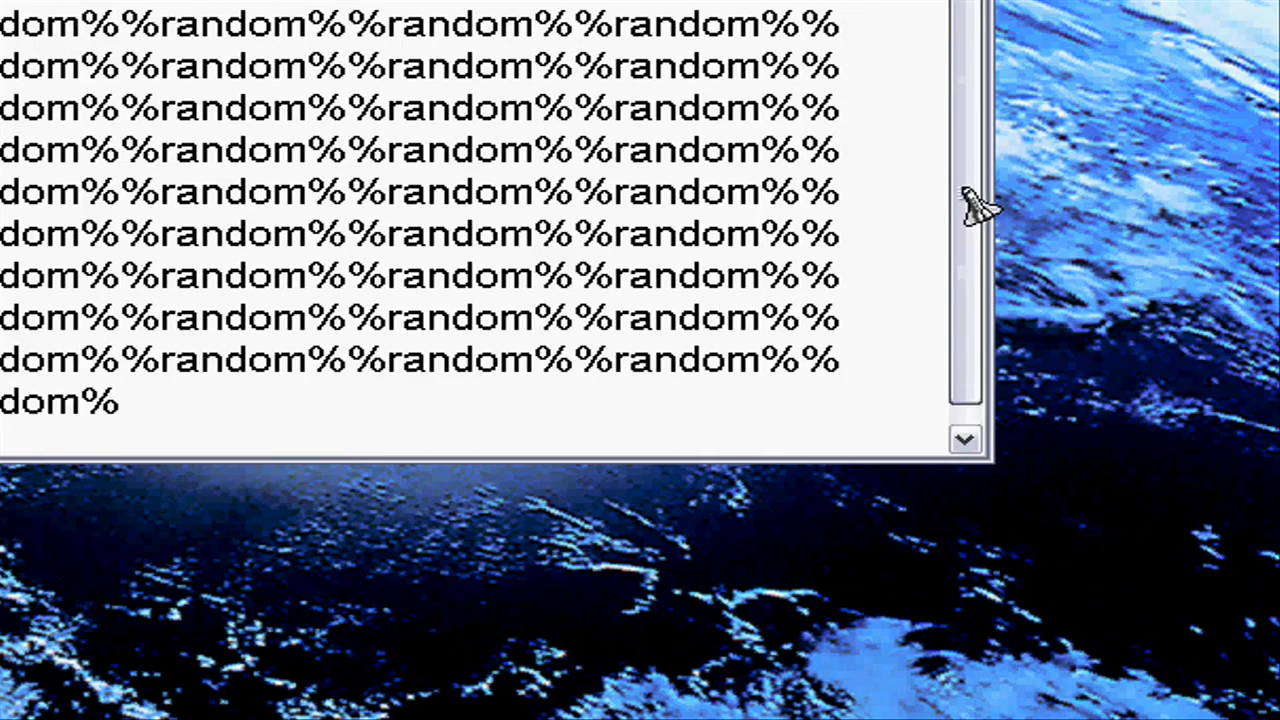
Save the script under the name Matrix.bat in Documents
{"action": "left_click", "coordinate": [368, 202]}
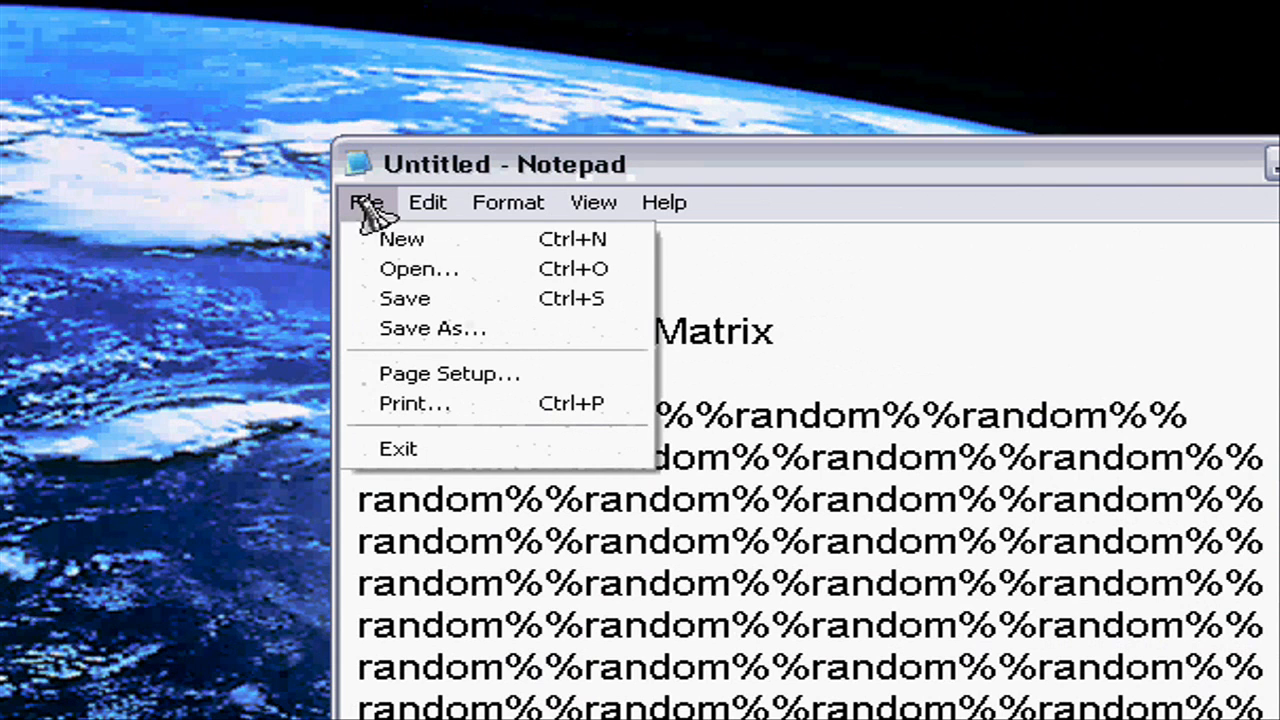
{"action": "mouse_move", "coordinate": [434, 328]}
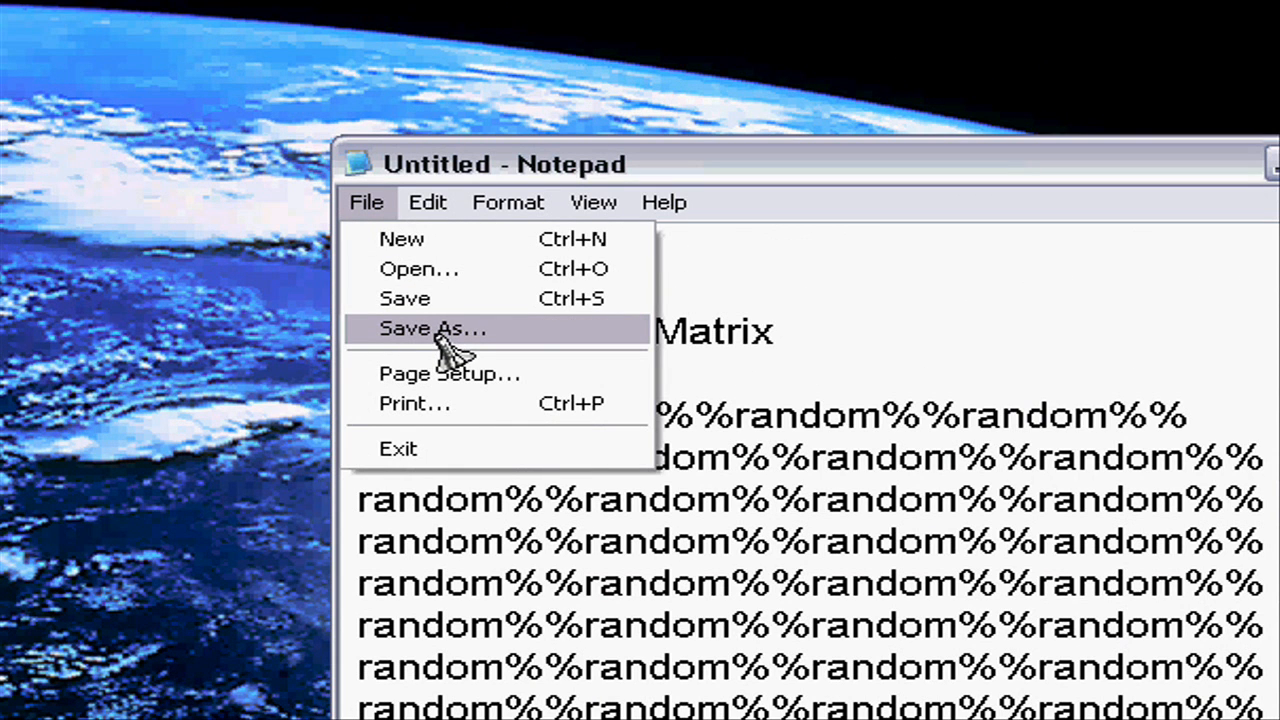
{"action": "left_click", "coordinate": [433, 329]}
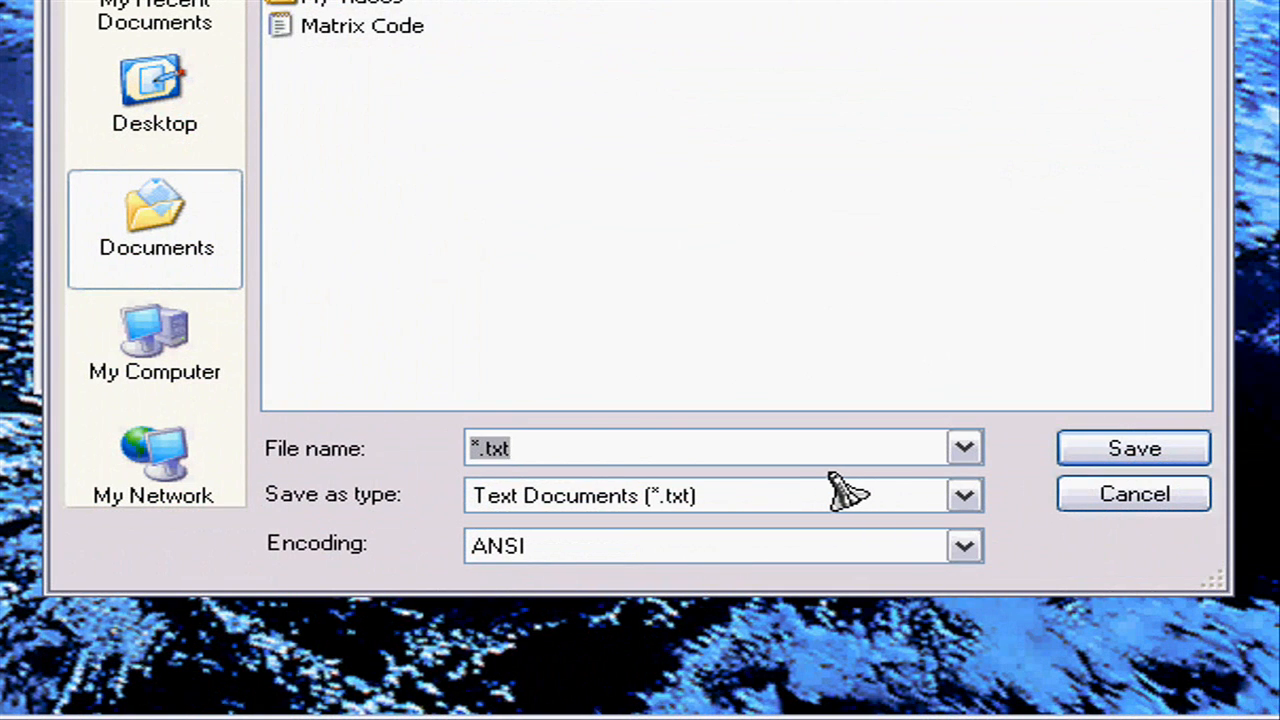
{"action": "type", "text": "Mtr"}
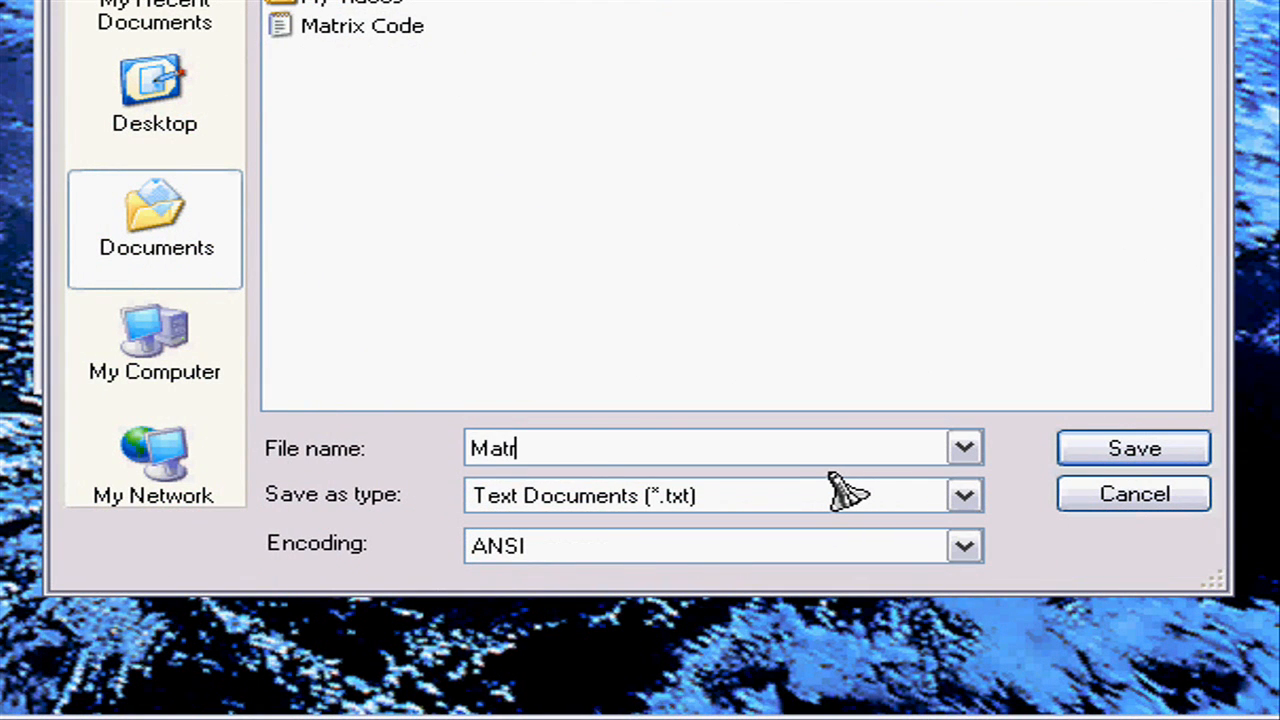
{"action": "type", "text": "ix.bat"}
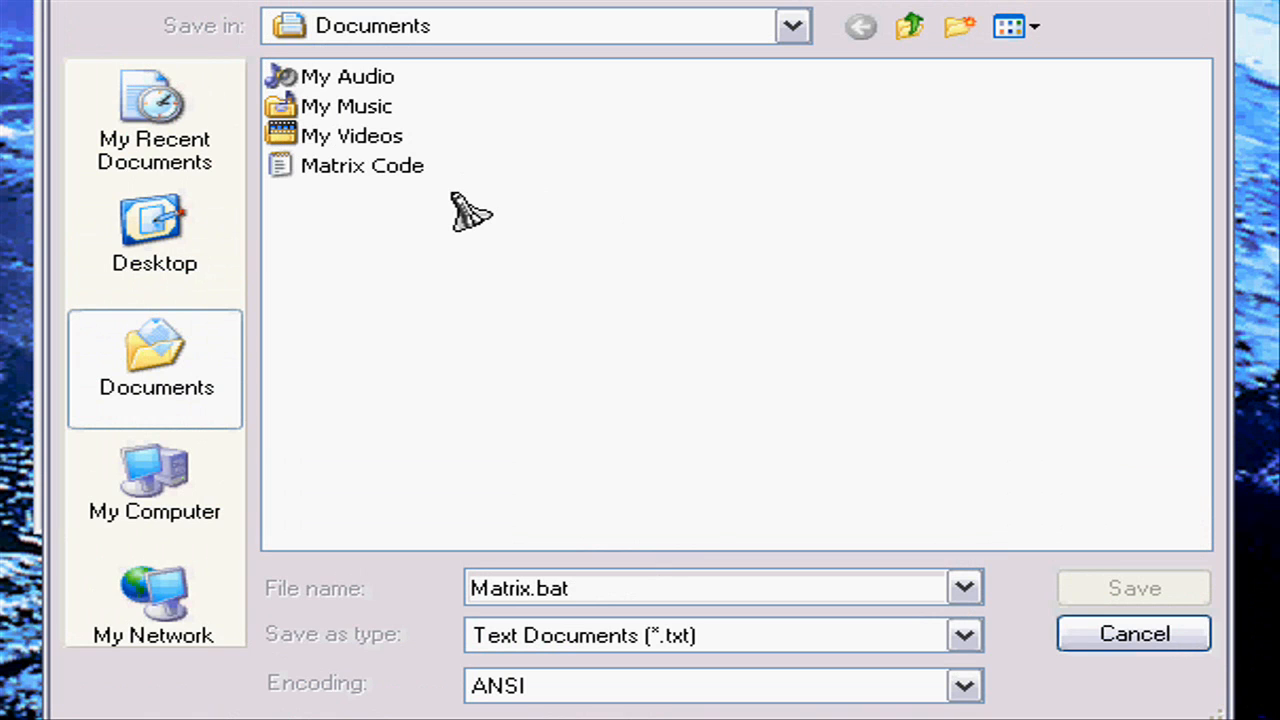
{"action": "left_click", "coordinate": [1133, 588]}
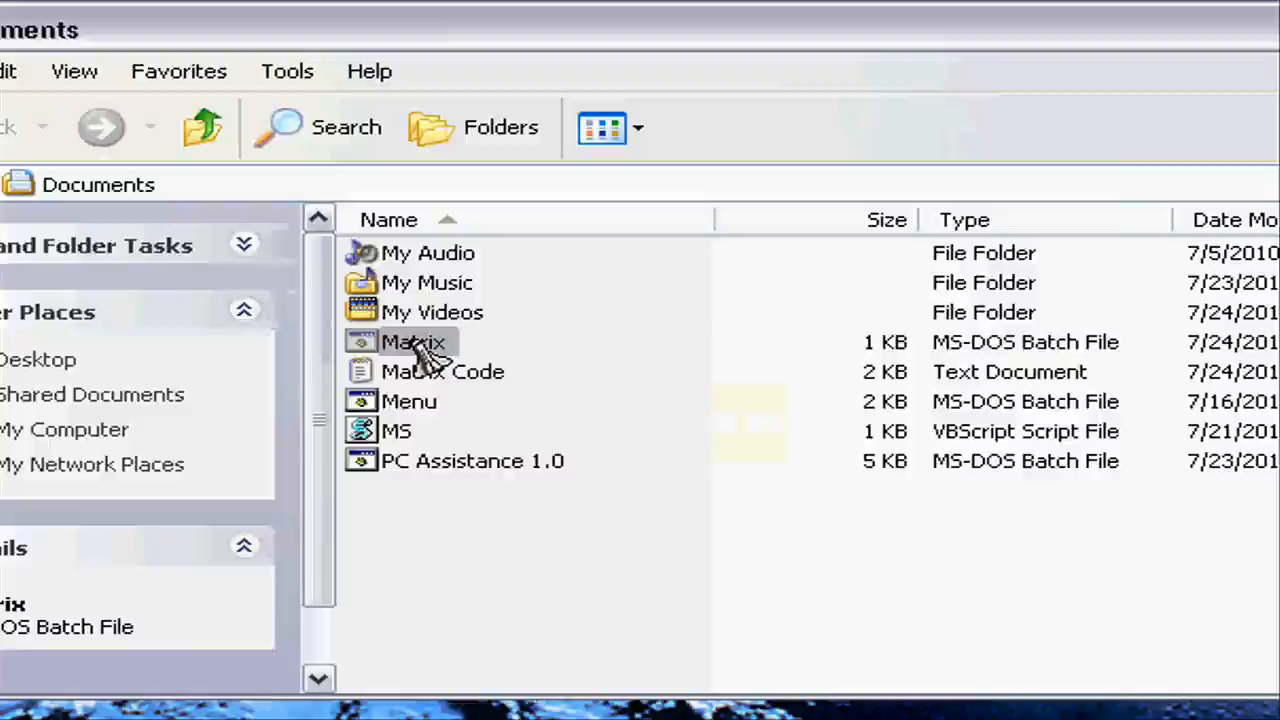
Run the Matrix batch file from the Documents folder
{"action": "double_click", "coordinate": [413, 342]}
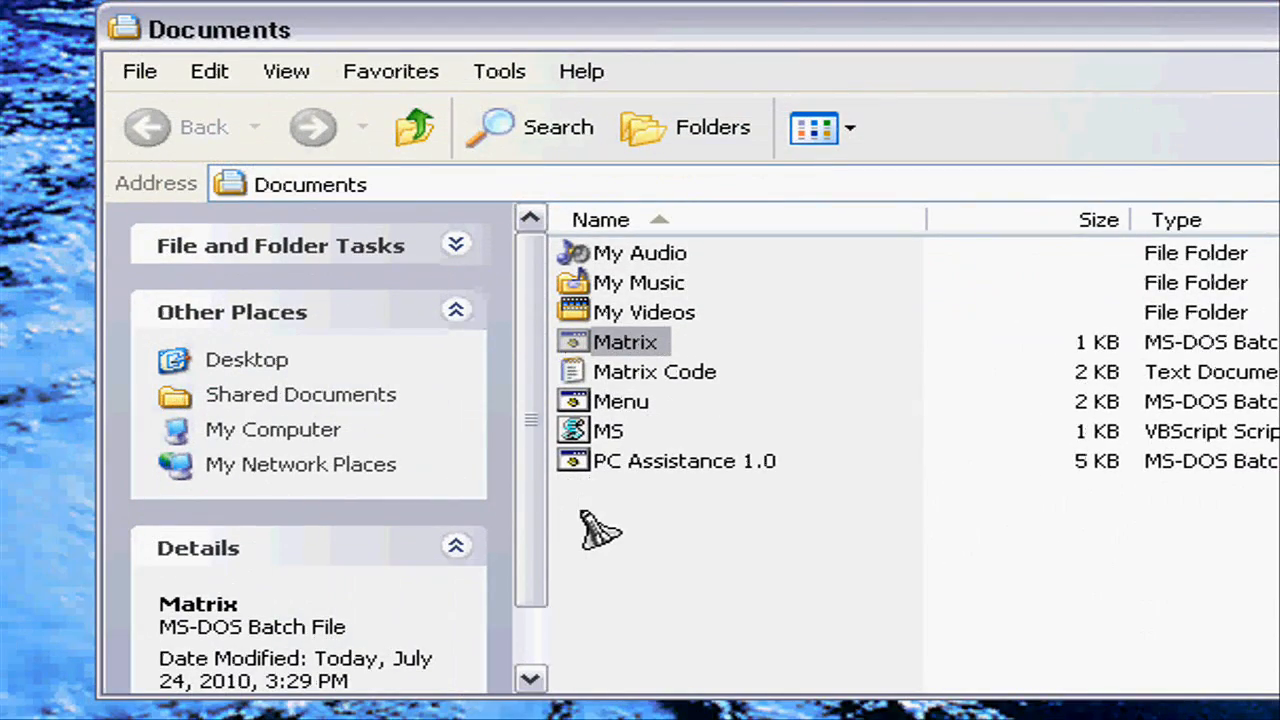
{"action": "mouse_move", "coordinate": [690, 545]}
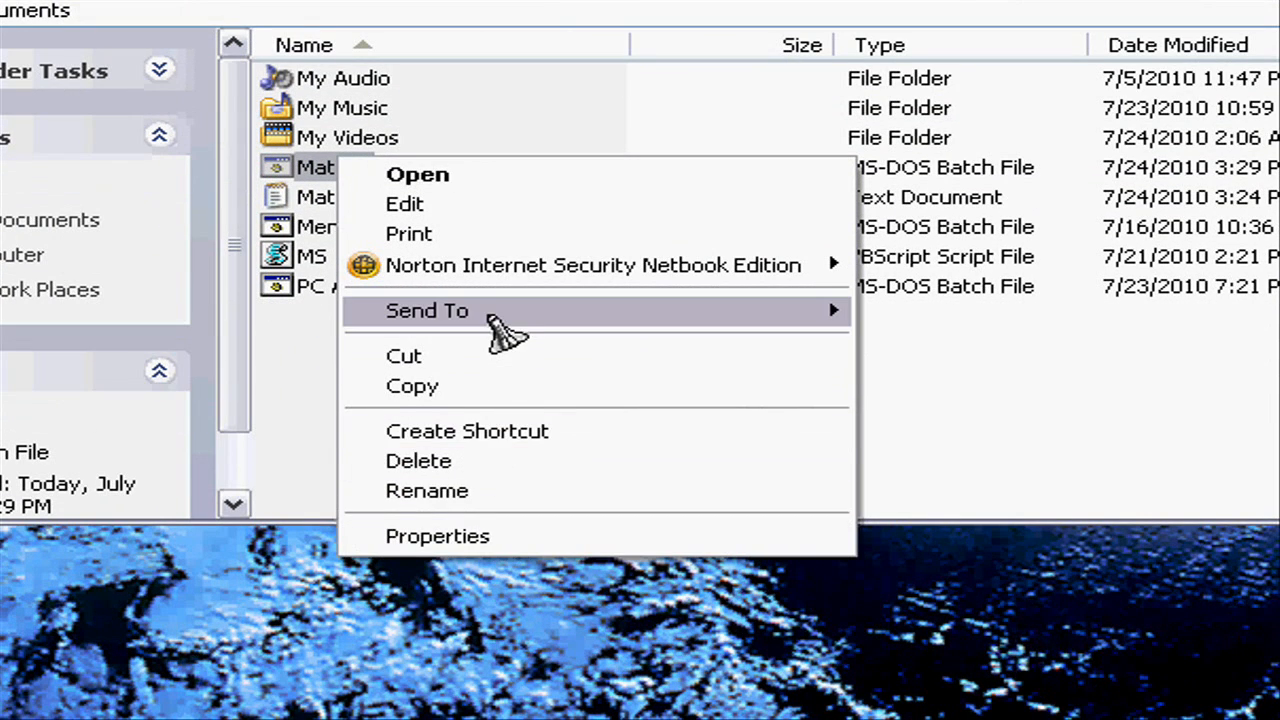
{"action": "mouse_move", "coordinate": [505, 325]}
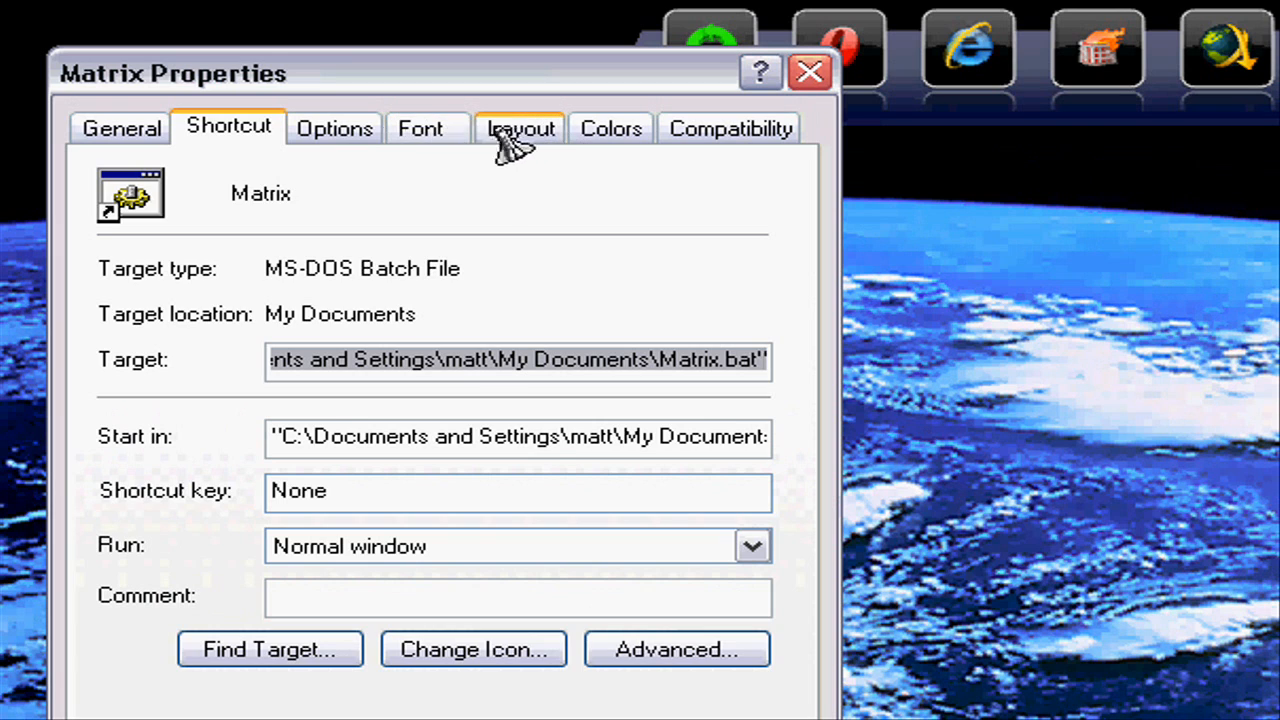
Give the Matrix shortcut's console window a layout width of 1000
{"action": "left_click", "coordinate": [519, 128]}
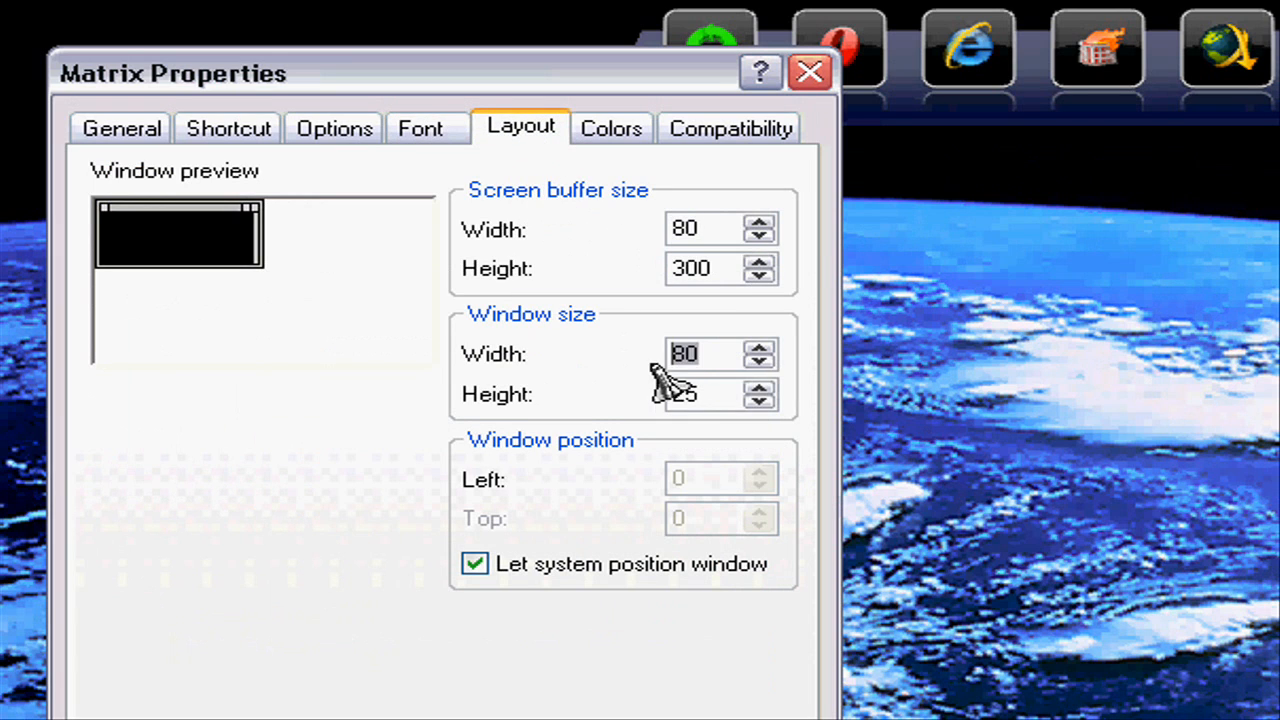
{"action": "type", "text": "1000"}
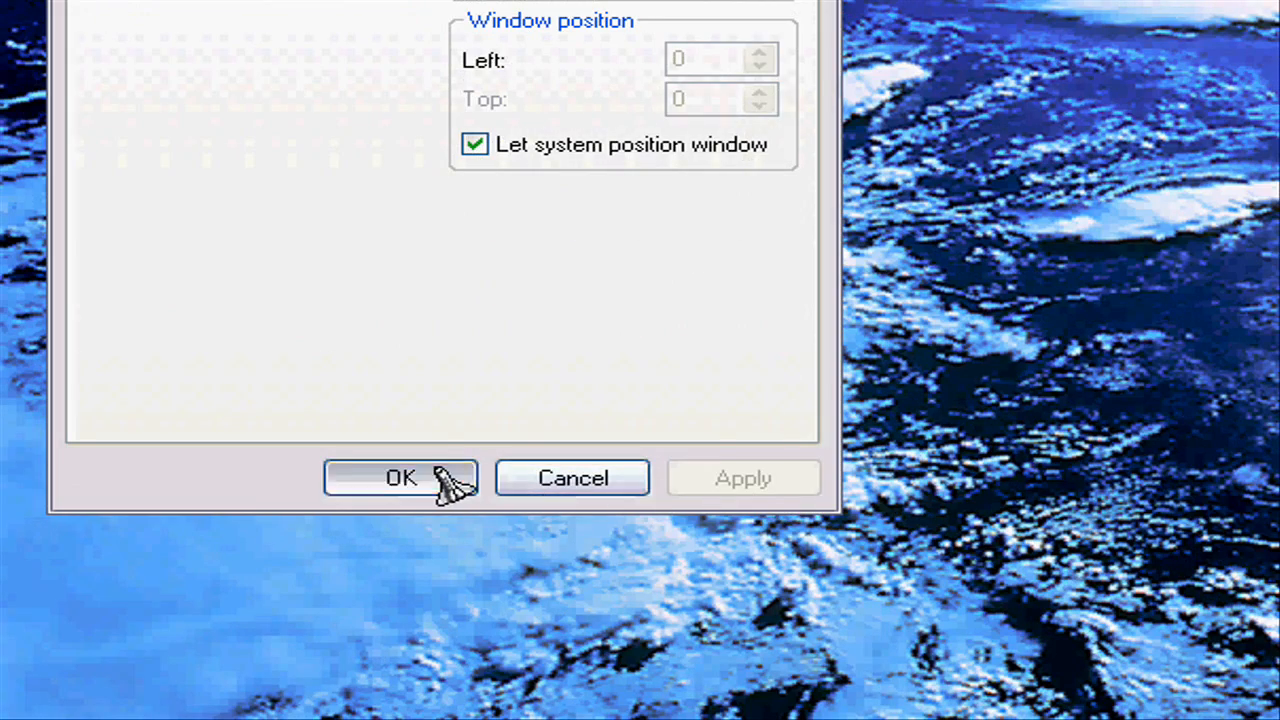
{"action": "left_click", "coordinate": [401, 477]}
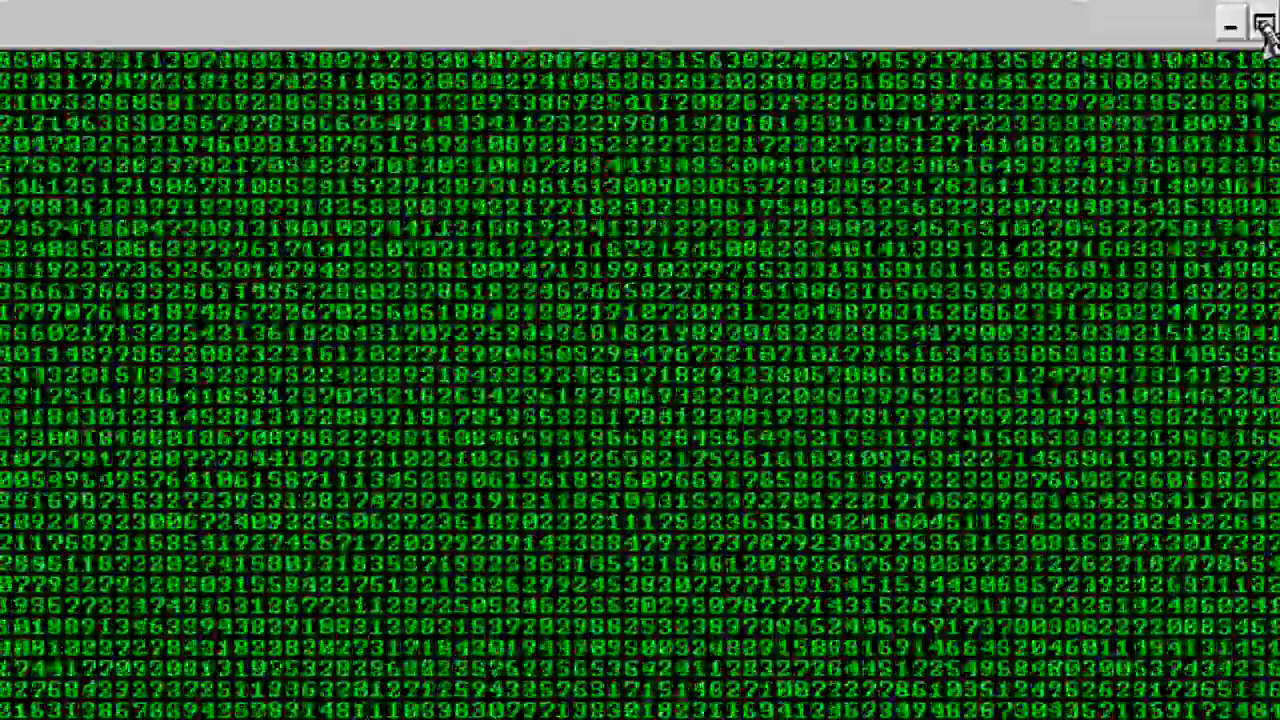
Close the running green Matrix console window
{"action": "left_click", "coordinate": [1232, 22]}
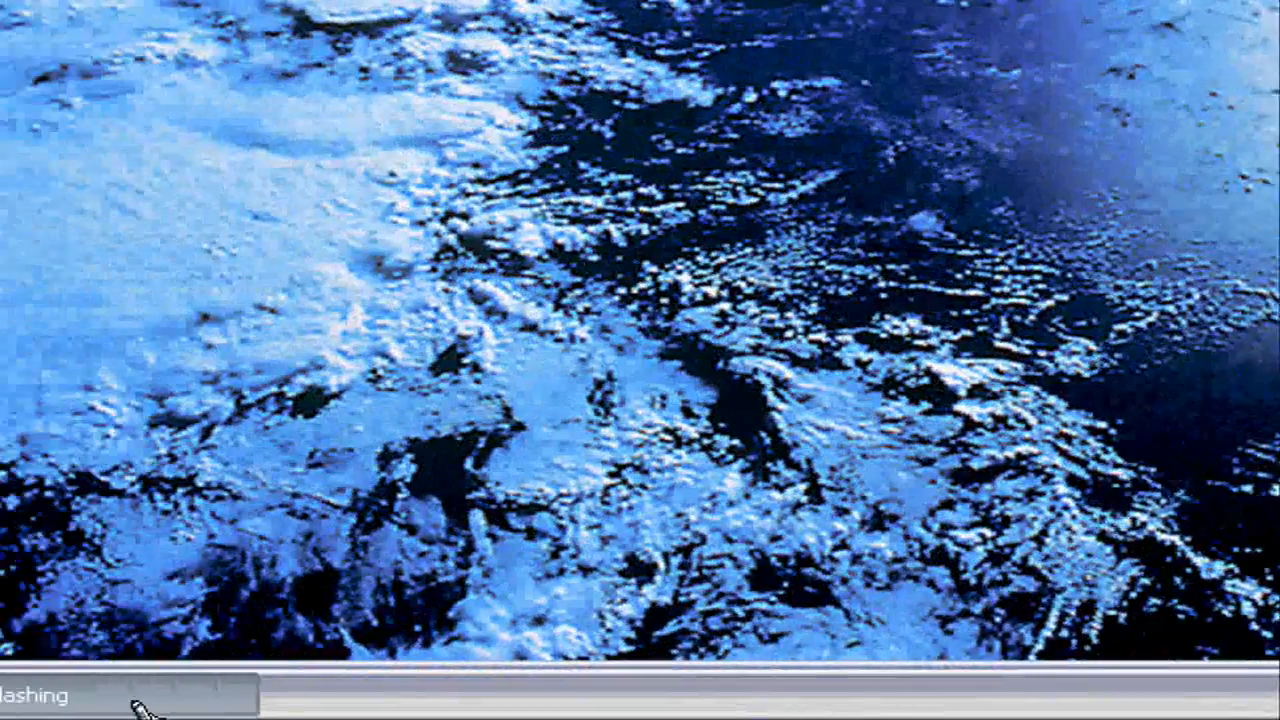
Restore the CamStudio recorder window from the taskbar
{"action": "left_click", "coordinate": [60, 695]}
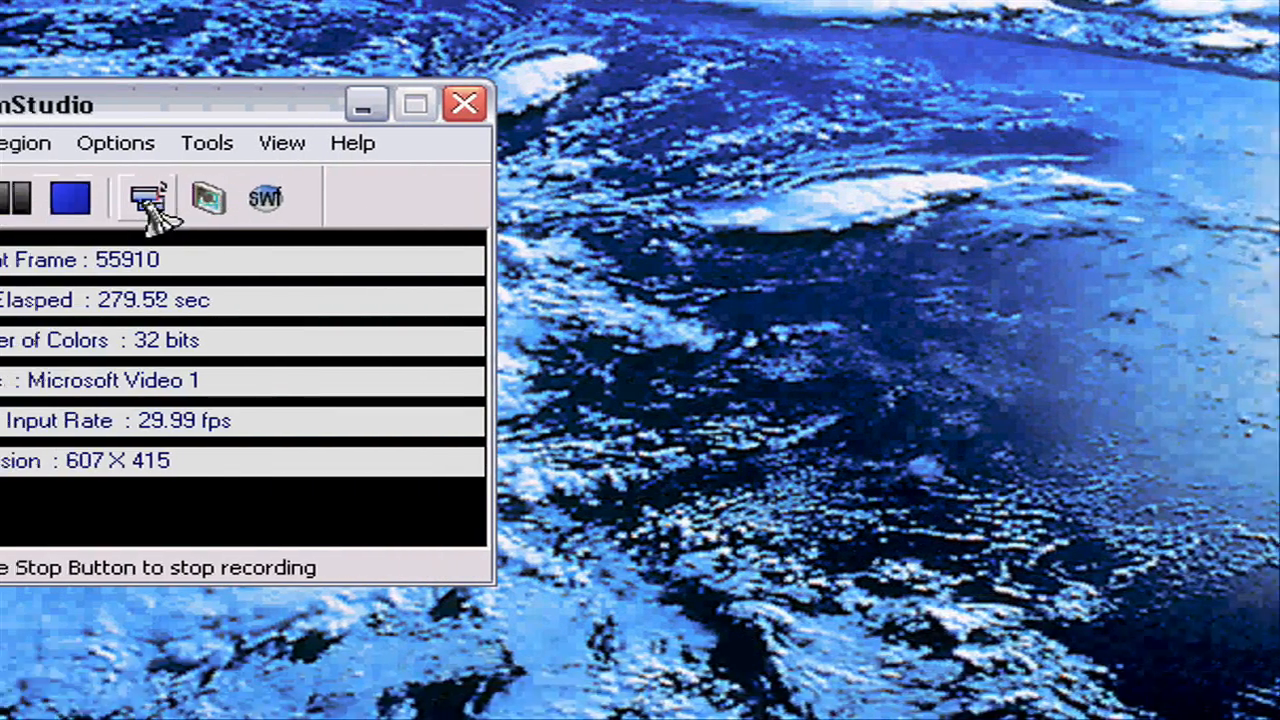